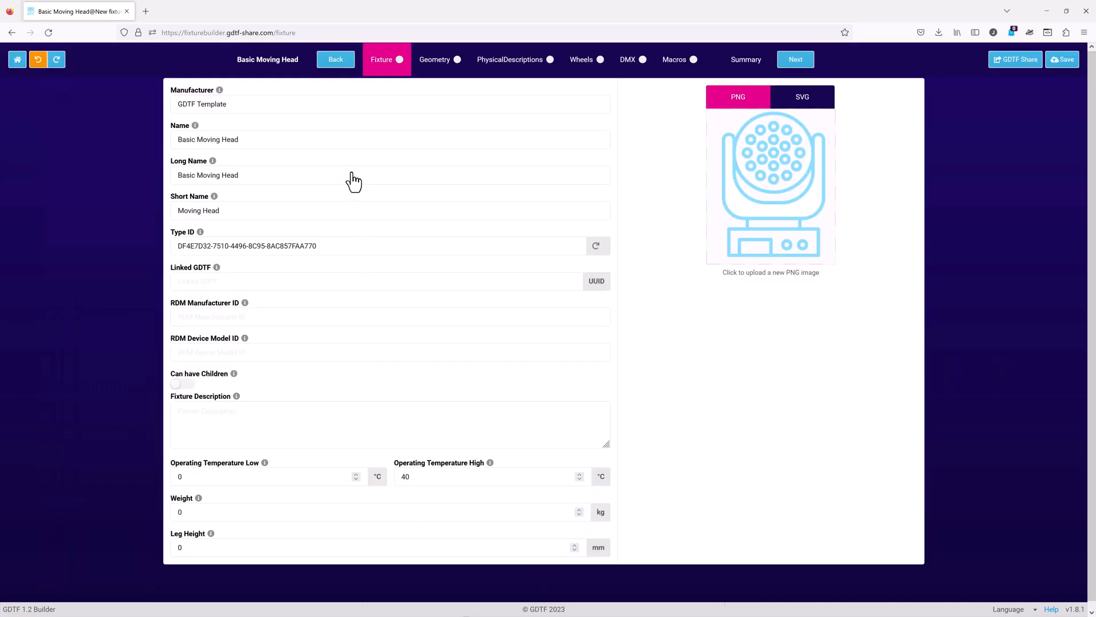
On the geometry page, select Head and tilt it slightly around its X axis.
left_click(438, 60)
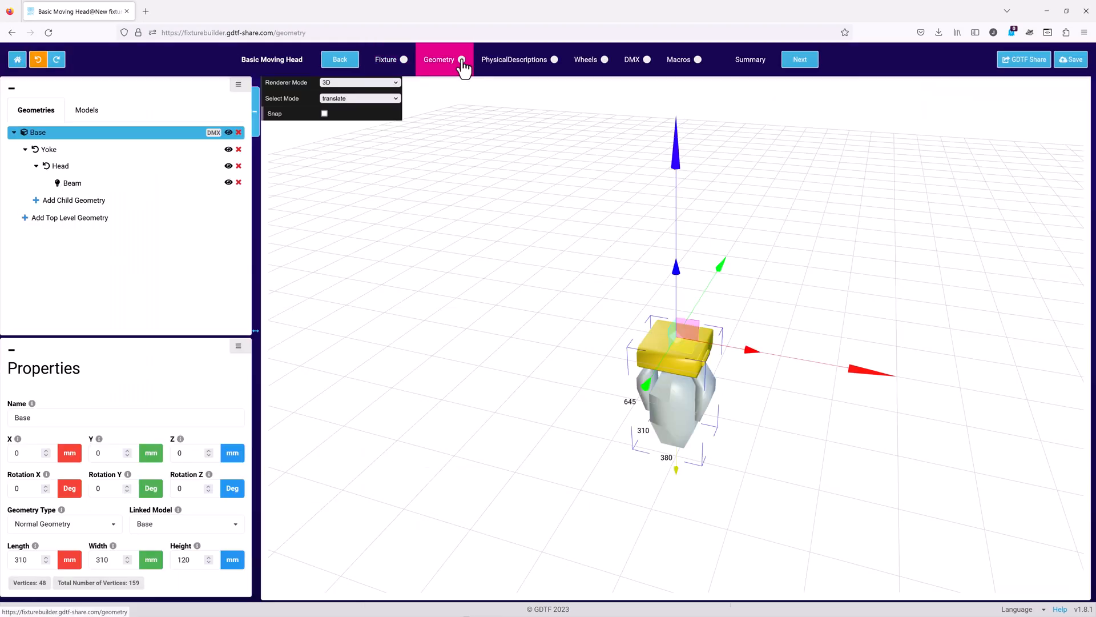
left_click(60, 166)
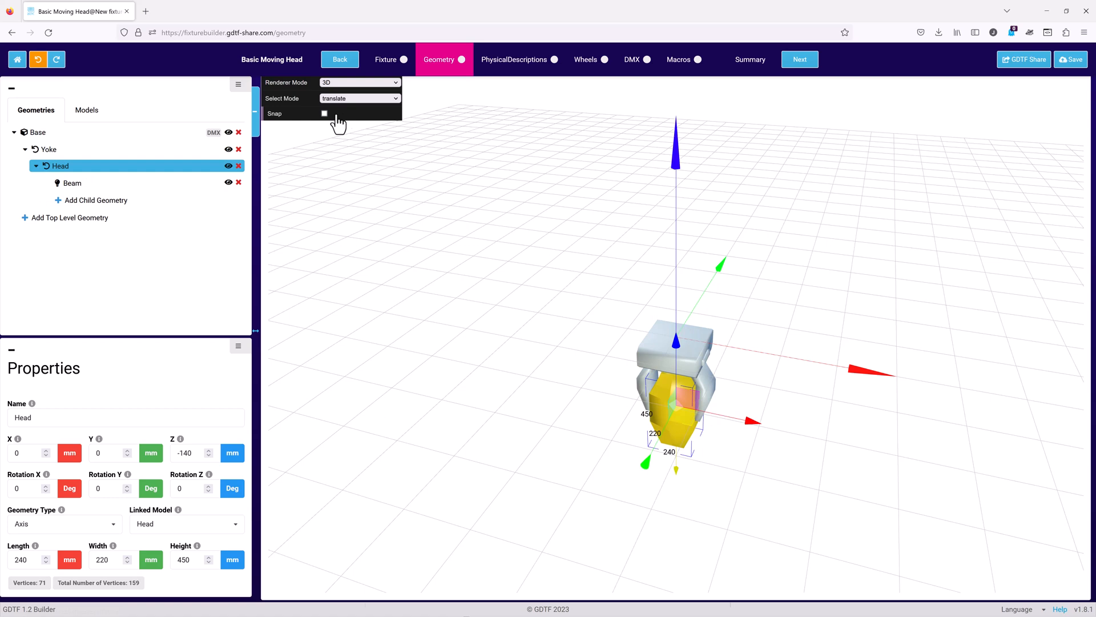
left_click(359, 98)
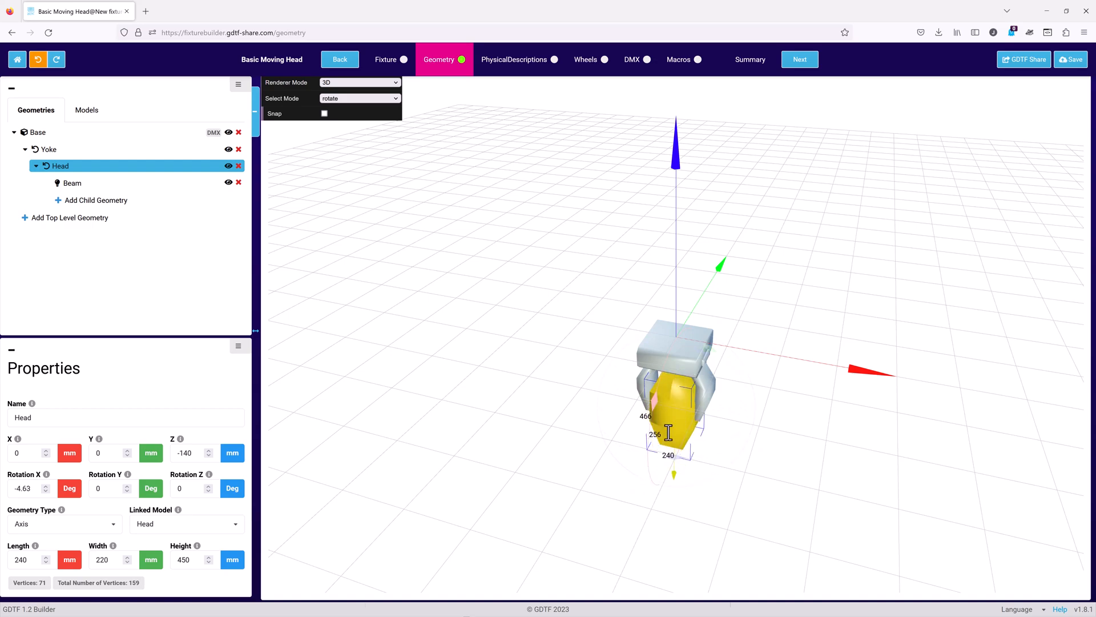
left_click(382, 60)
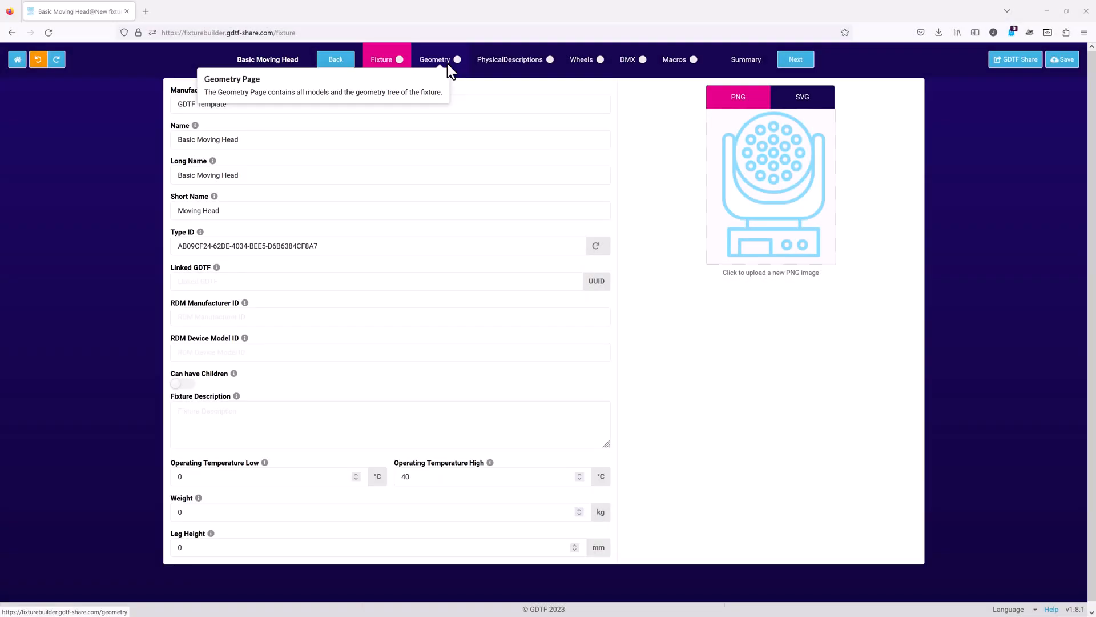
mouse_move(448, 72)
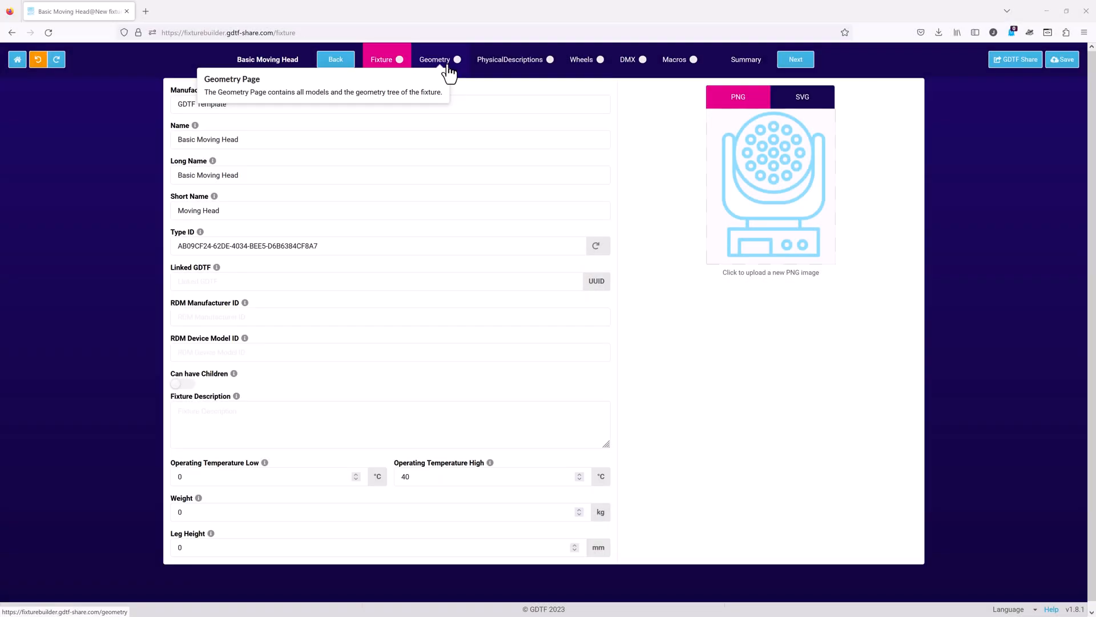
Return to the Geometry tab showing the Base, Yoke, Head and Beam tree.
left_click(435, 60)
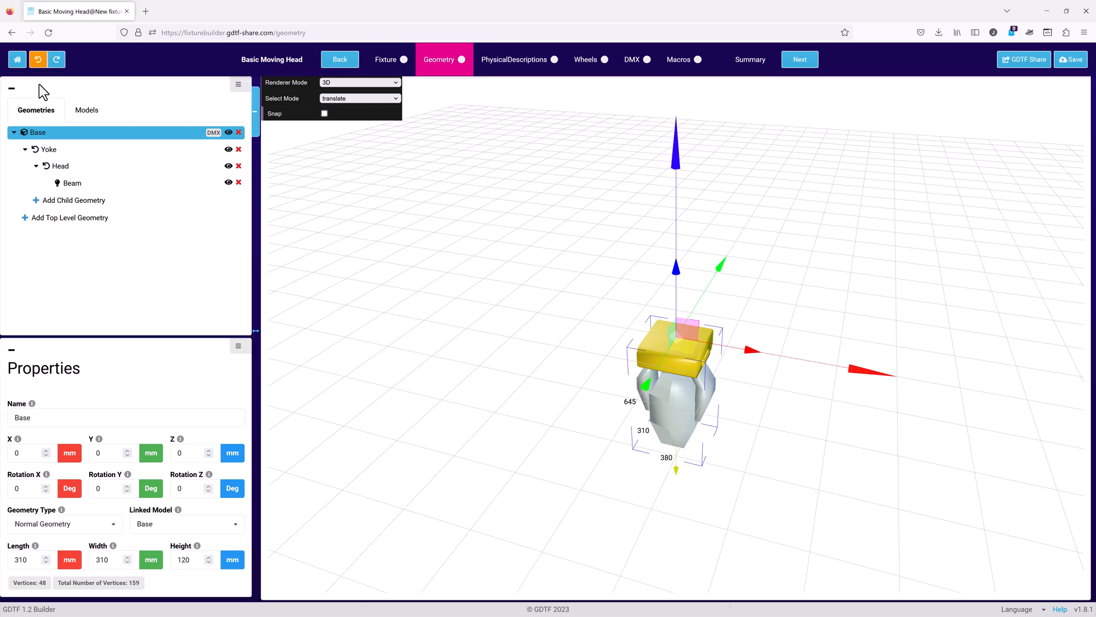
mouse_move(16, 97)
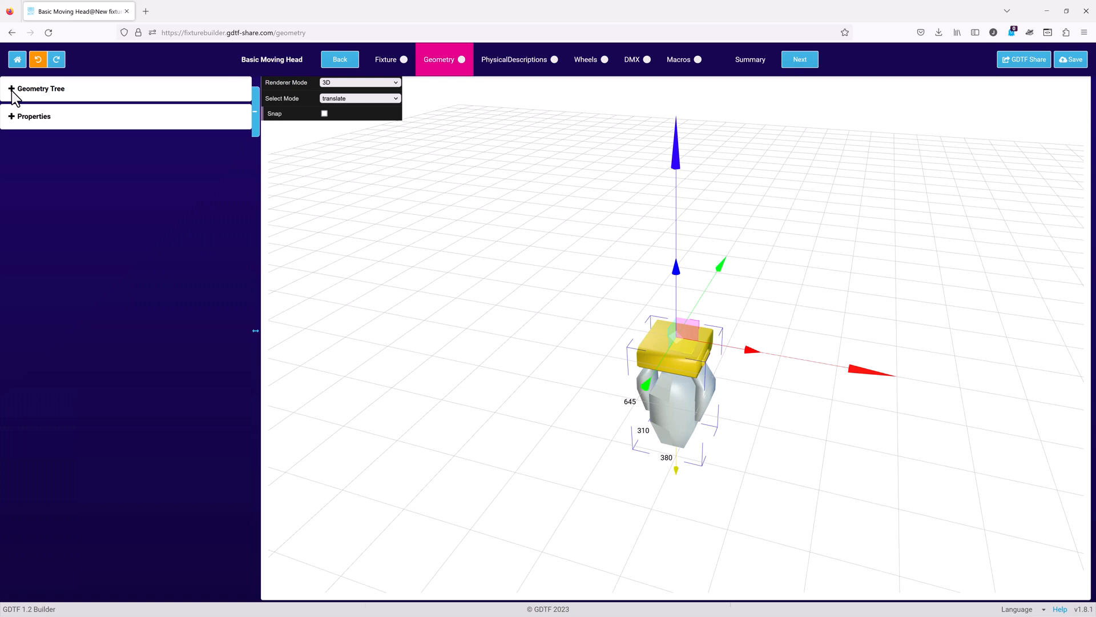
Re-expand the geometry tree panel and drag its divider left to enlarge the 3D view.
left_click(11, 89)
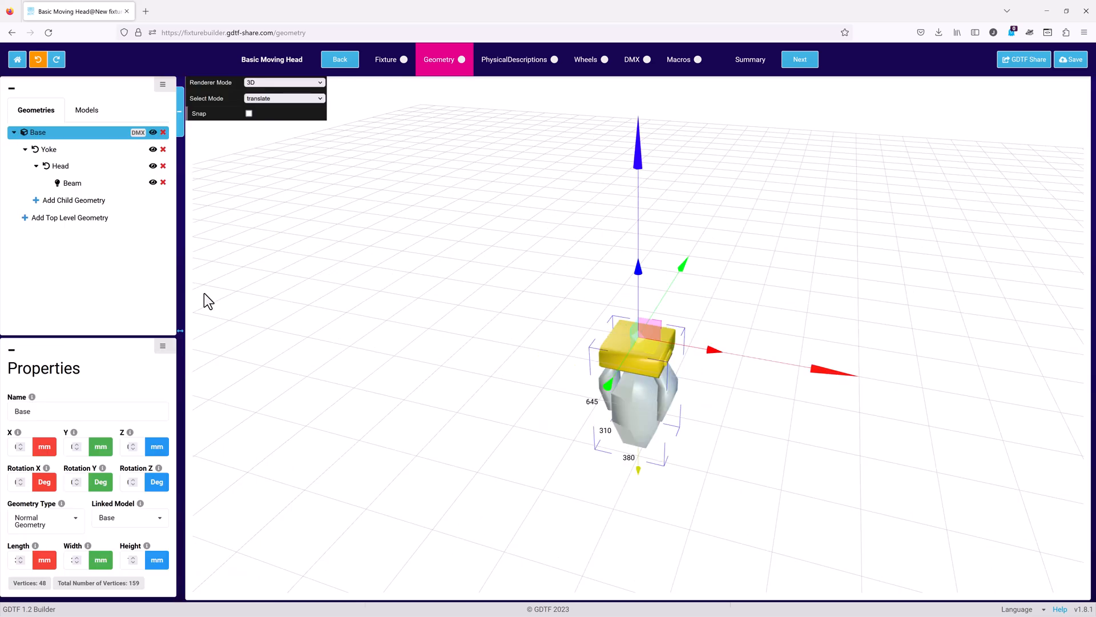
left_click_drag(180, 330, 395, 329)
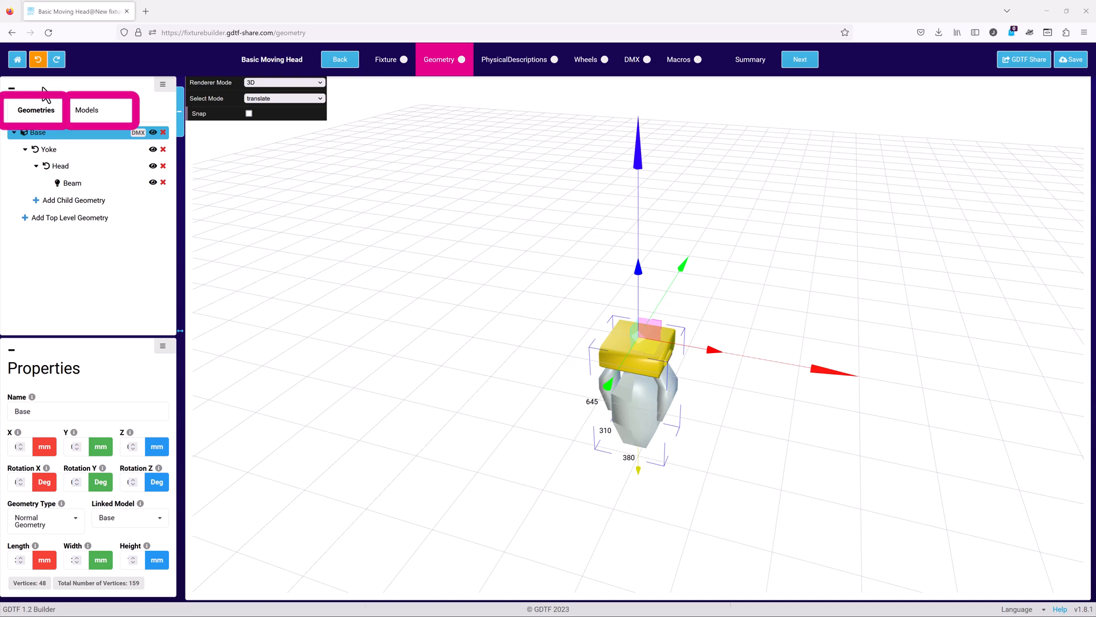
mouse_move(80, 119)
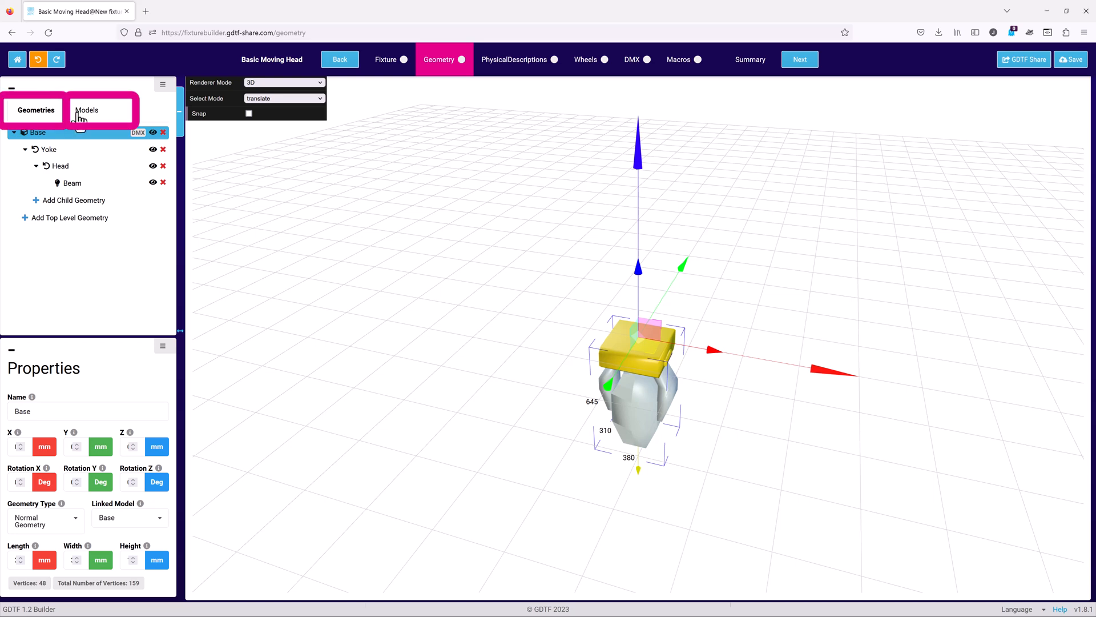
Preview the Head, Beam, Base and Yoke models individually from the Models list.
left_click(86, 110)
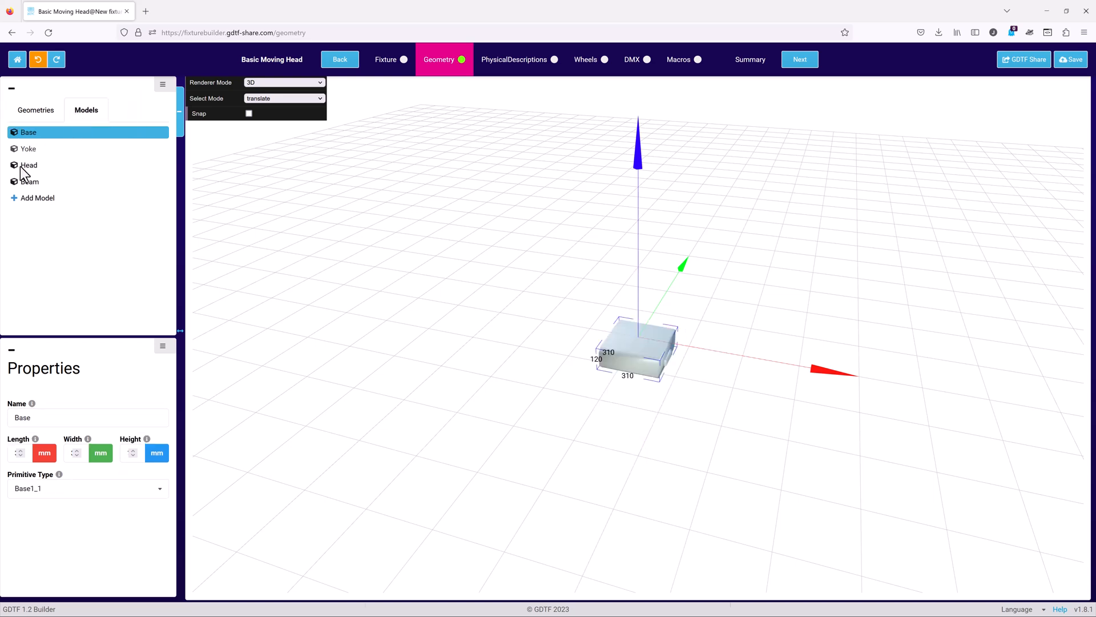
left_click(29, 165)
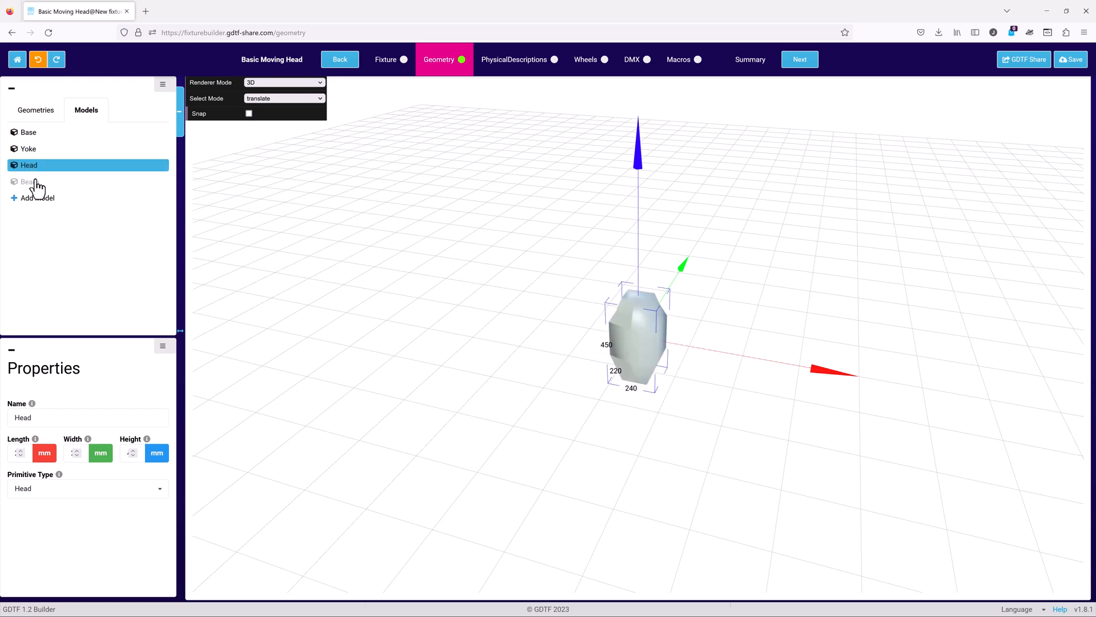
left_click(35, 109)
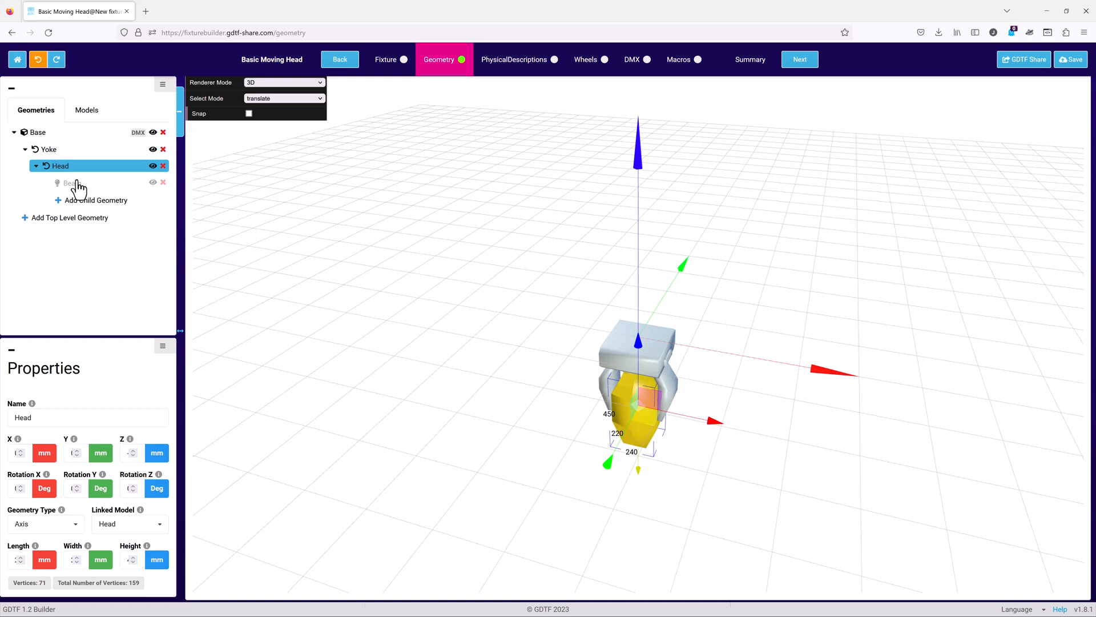
left_click(70, 182)
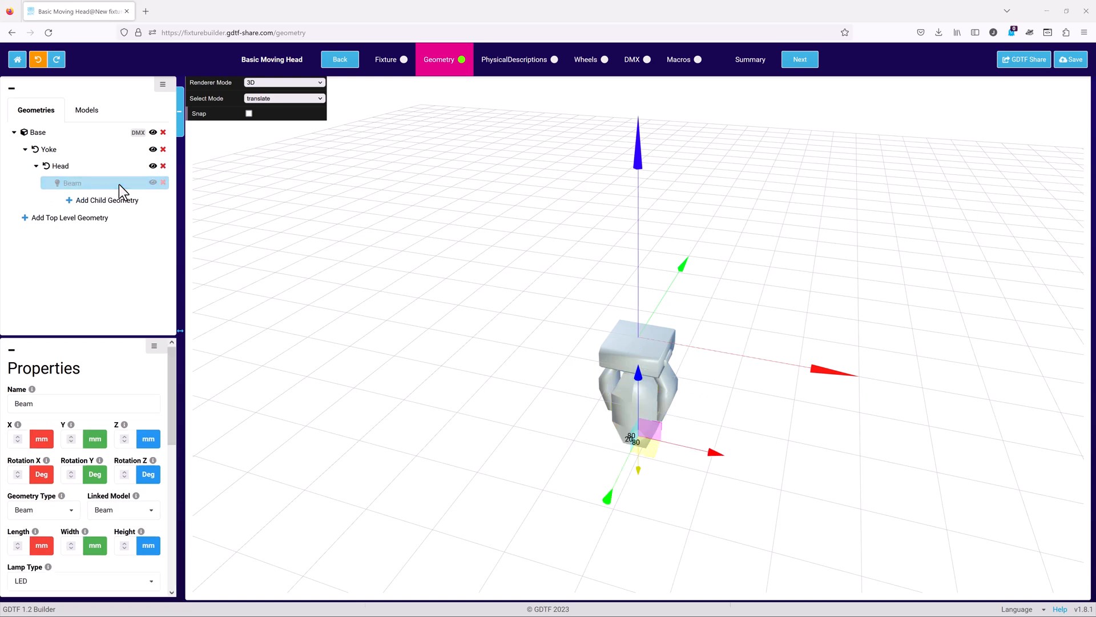
left_click(86, 110)
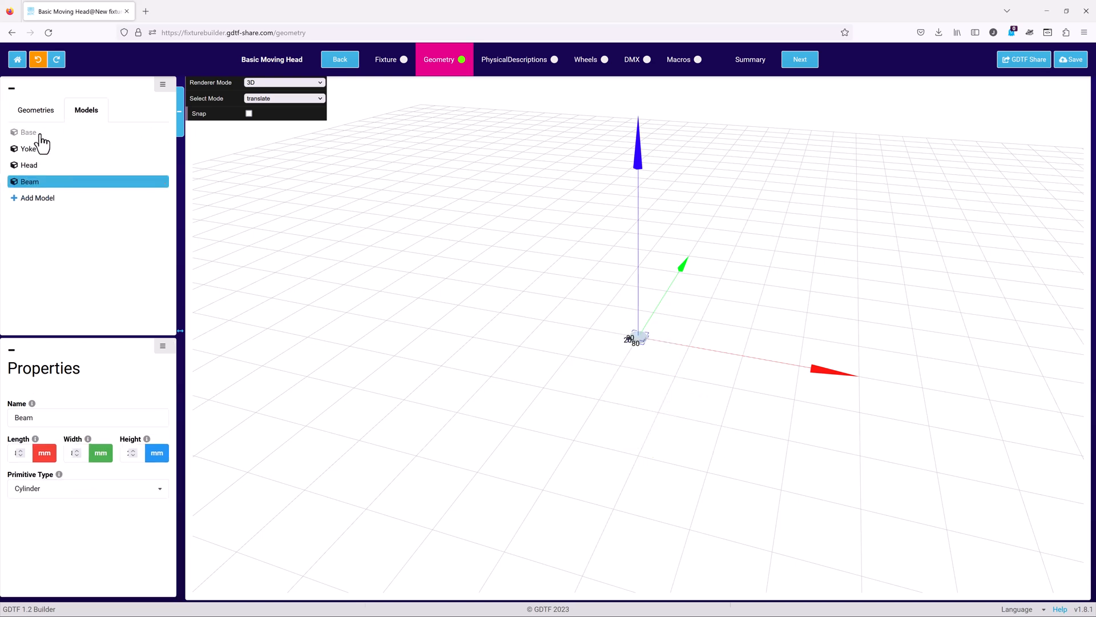
left_click(28, 132)
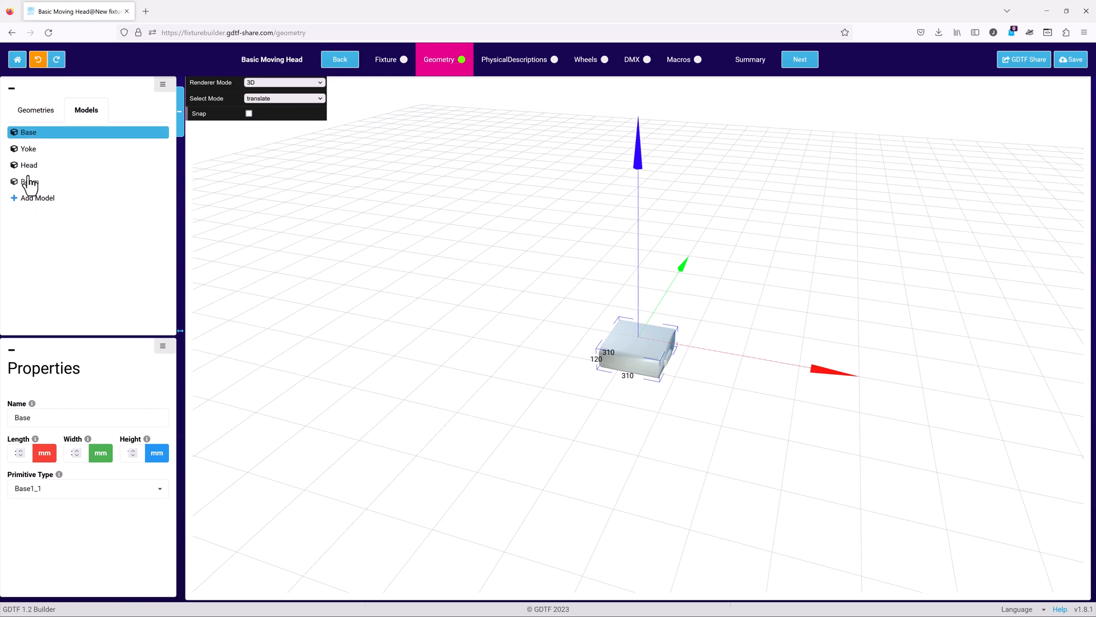
left_click(28, 148)
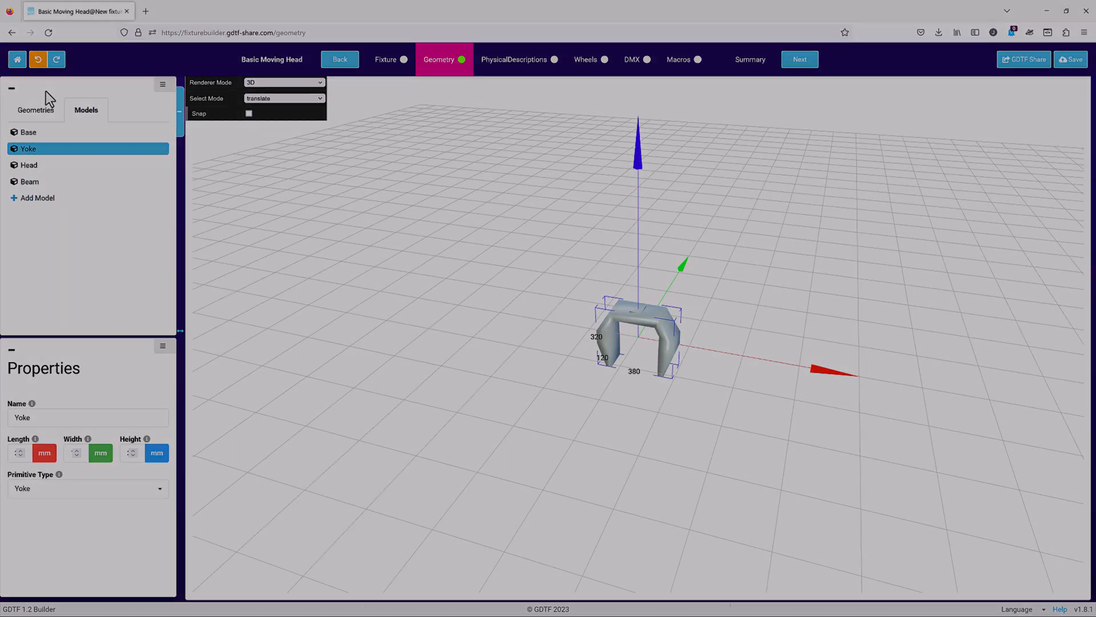
Inspect the Yoke and Head geometries, then rotate the Yoke to about -1.05° around Z.
left_click(35, 109)
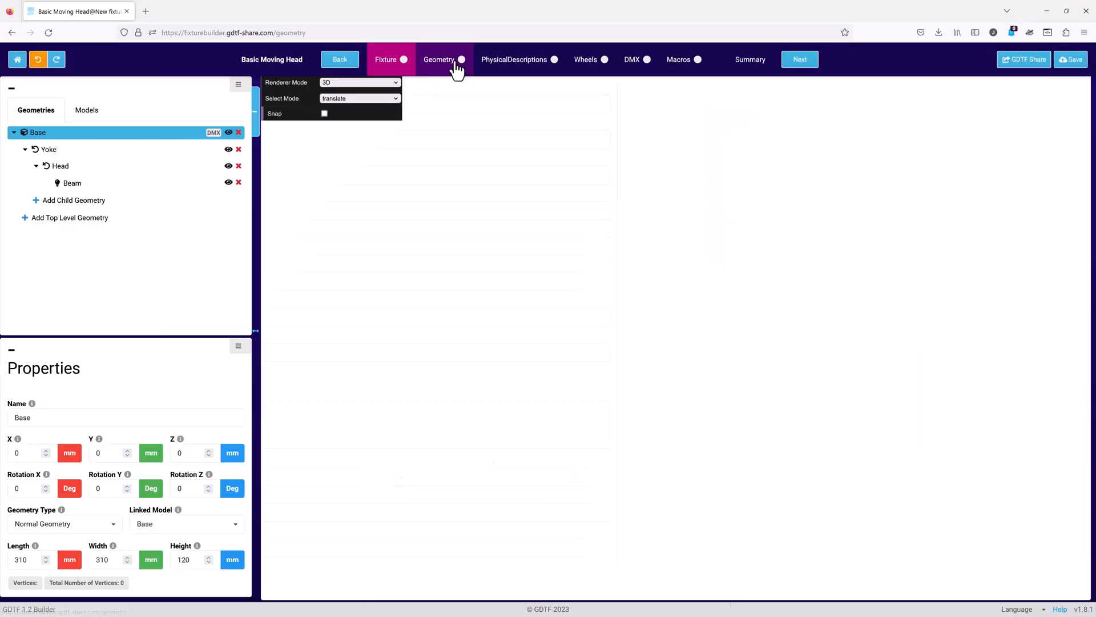
left_click(439, 60)
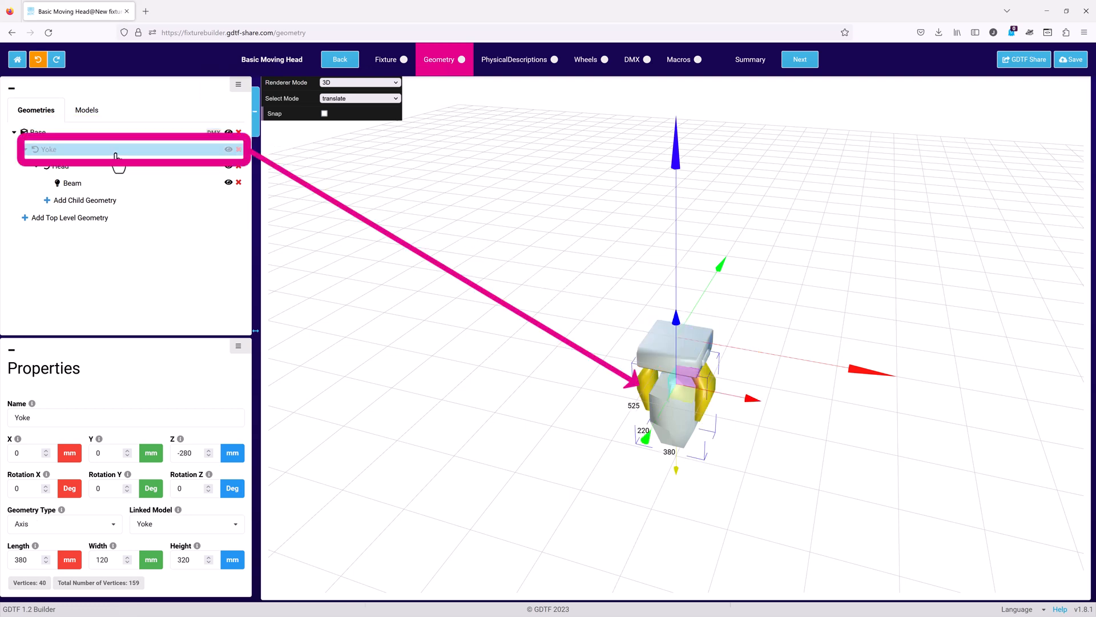
left_click(61, 166)
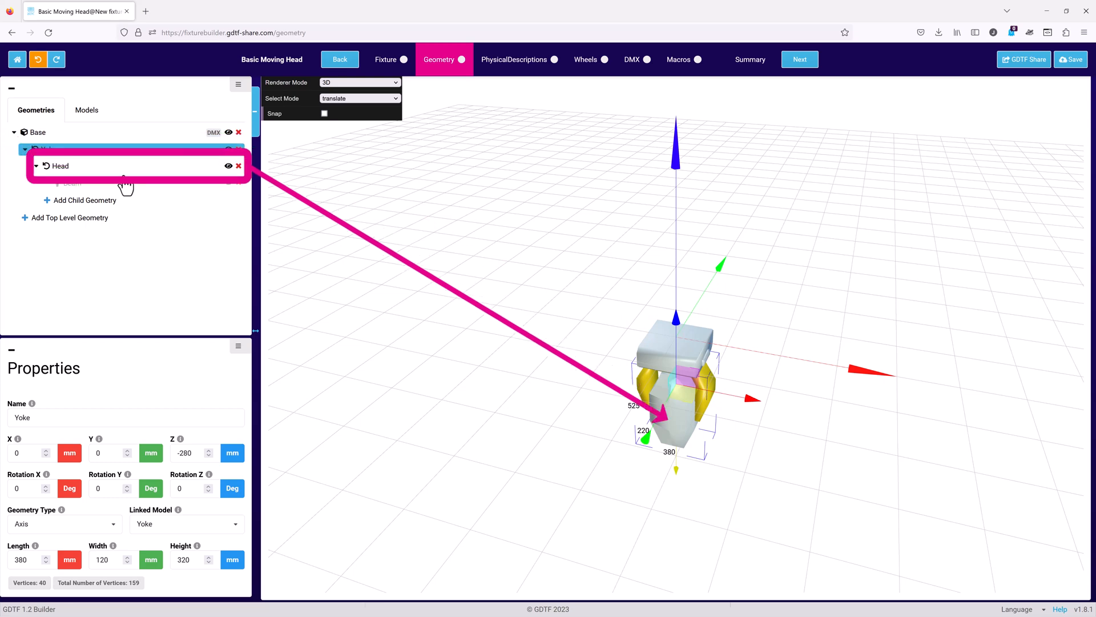
left_click(61, 166)
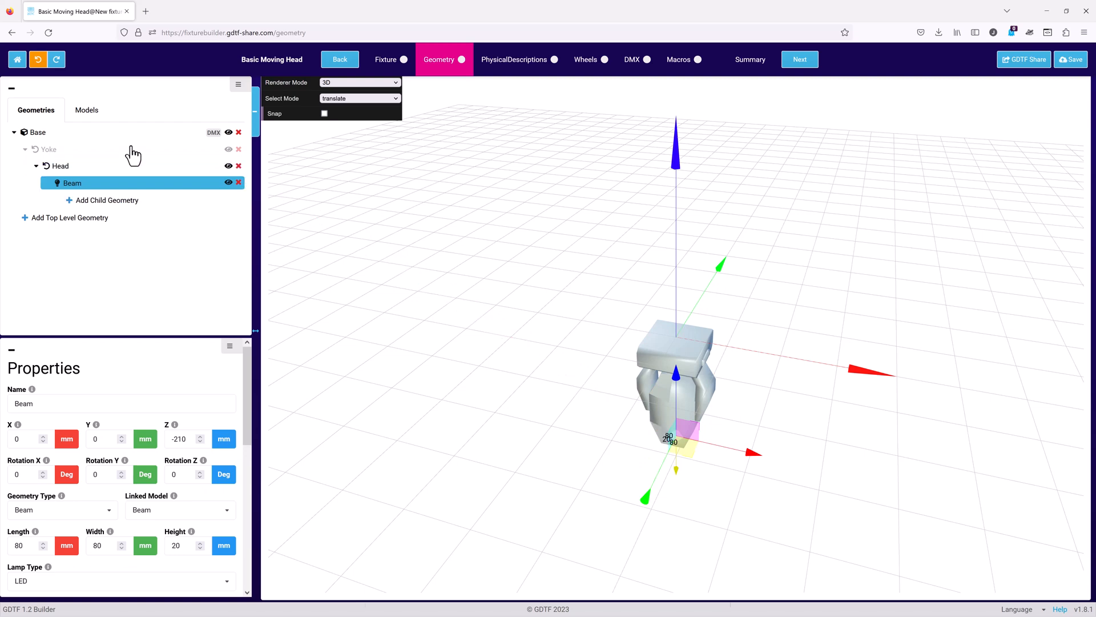
left_click(47, 149)
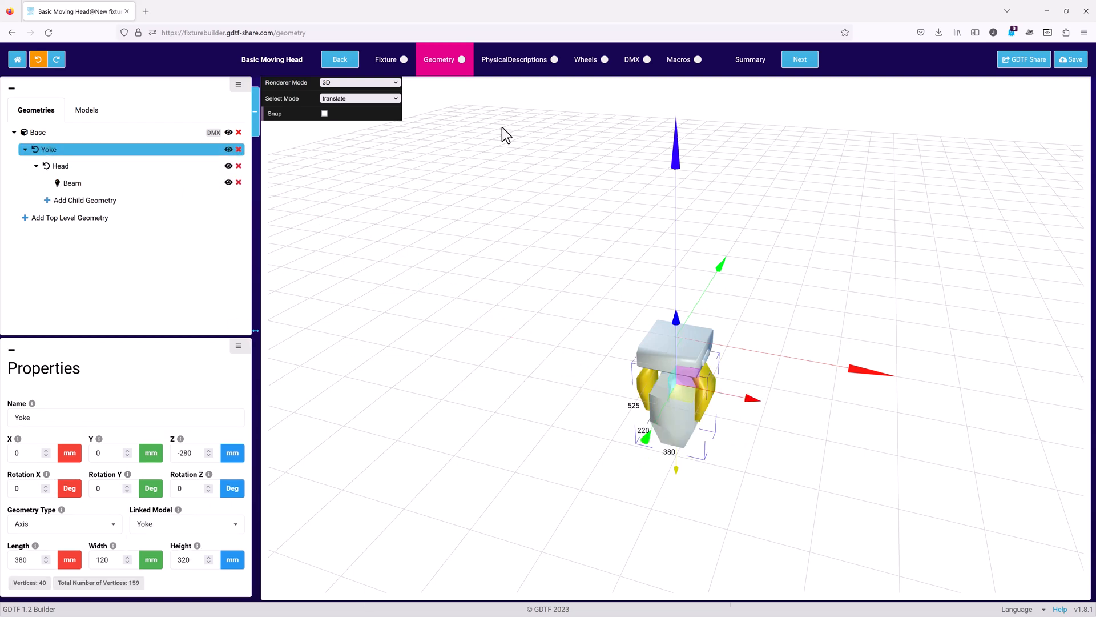
left_click(358, 98)
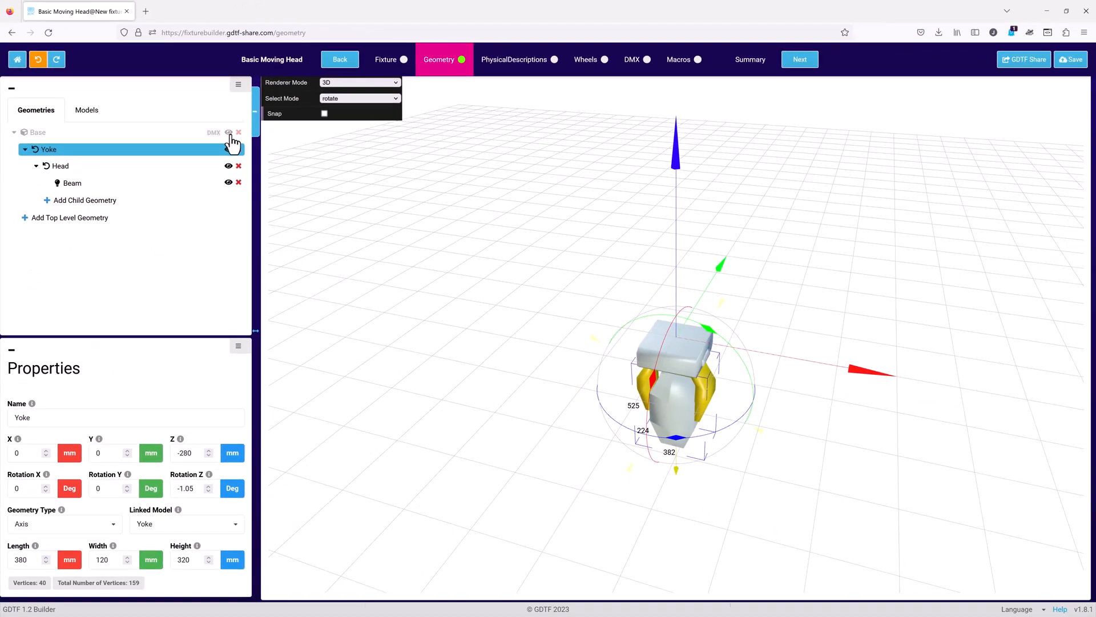
Delete the Base geometry and its entire subtree, confirming with OK.
left_click(37, 131)
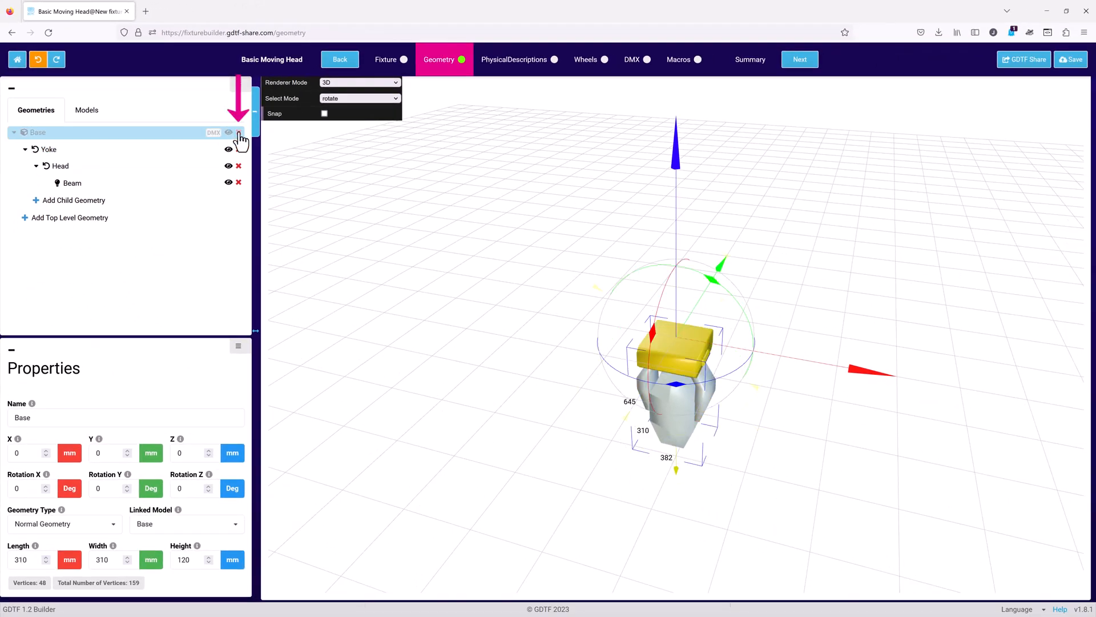
left_click(237, 132)
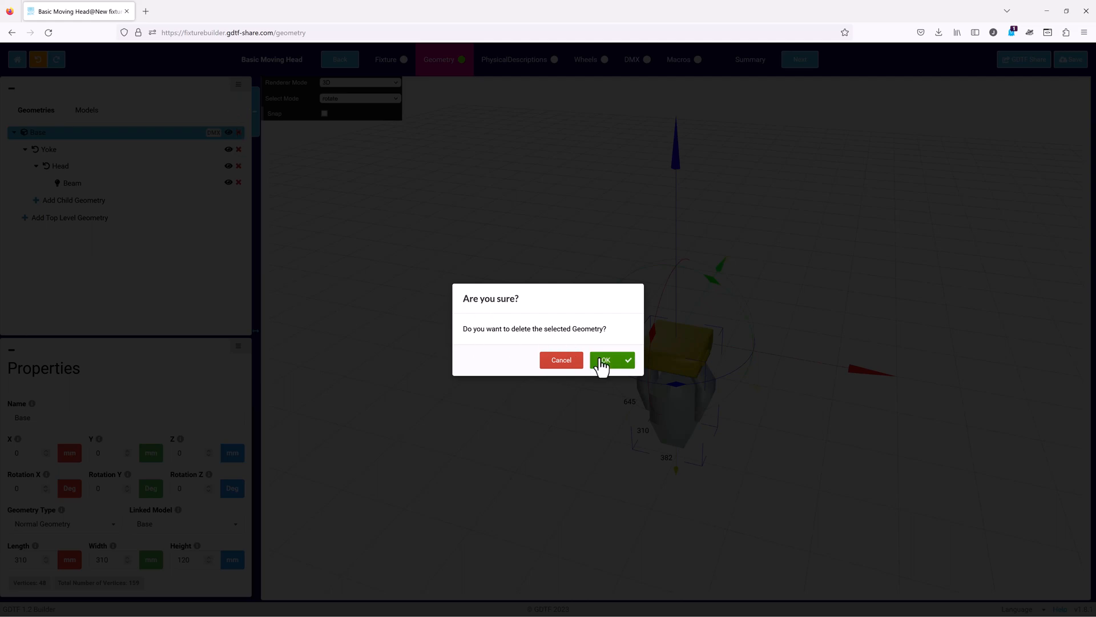
left_click(605, 359)
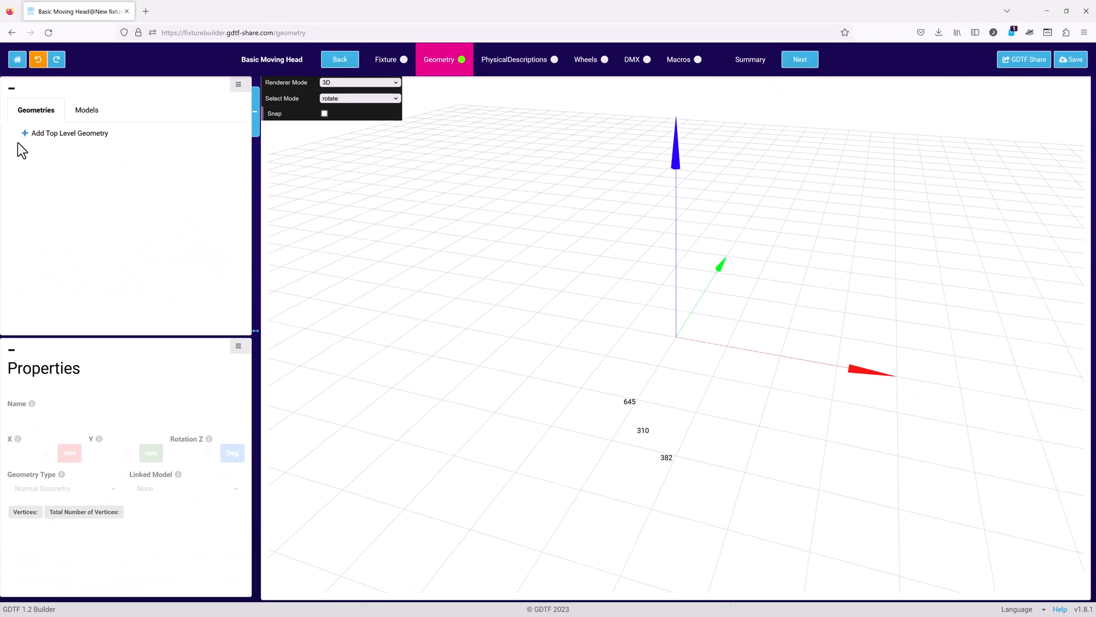
left_click(69, 133)
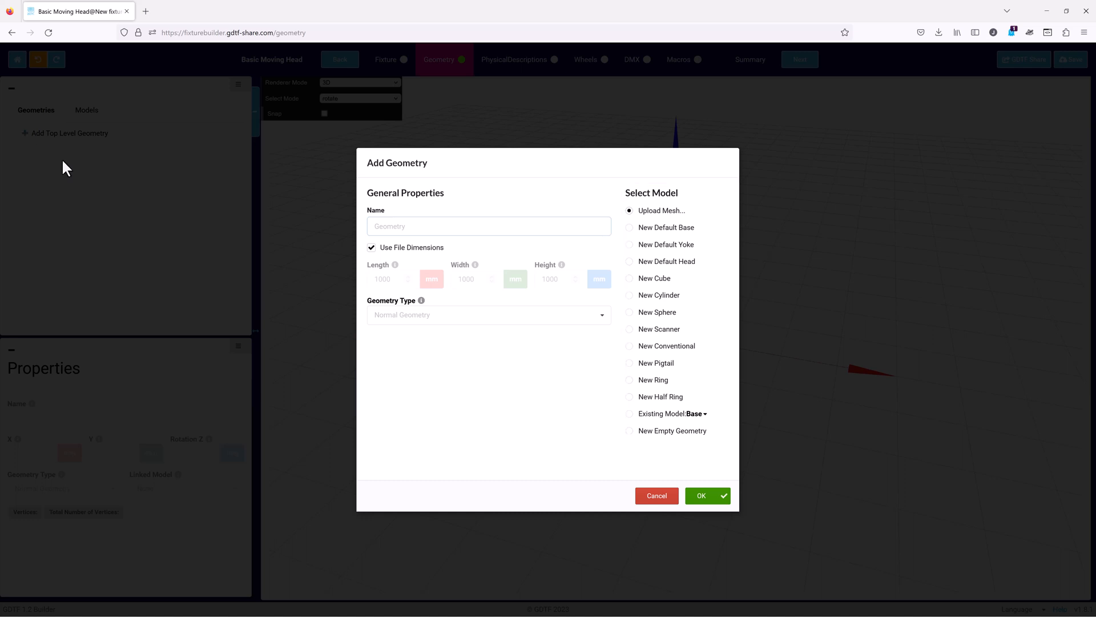
Enter 'test' in the Add Geometry dialog's Name field.
type("test")
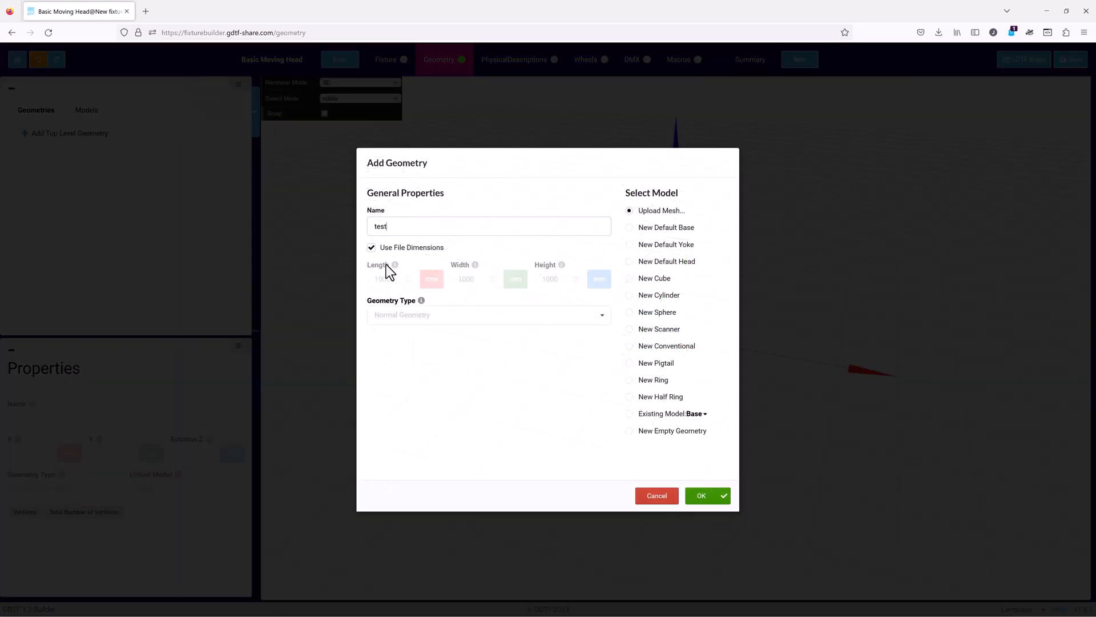
mouse_move(700, 224)
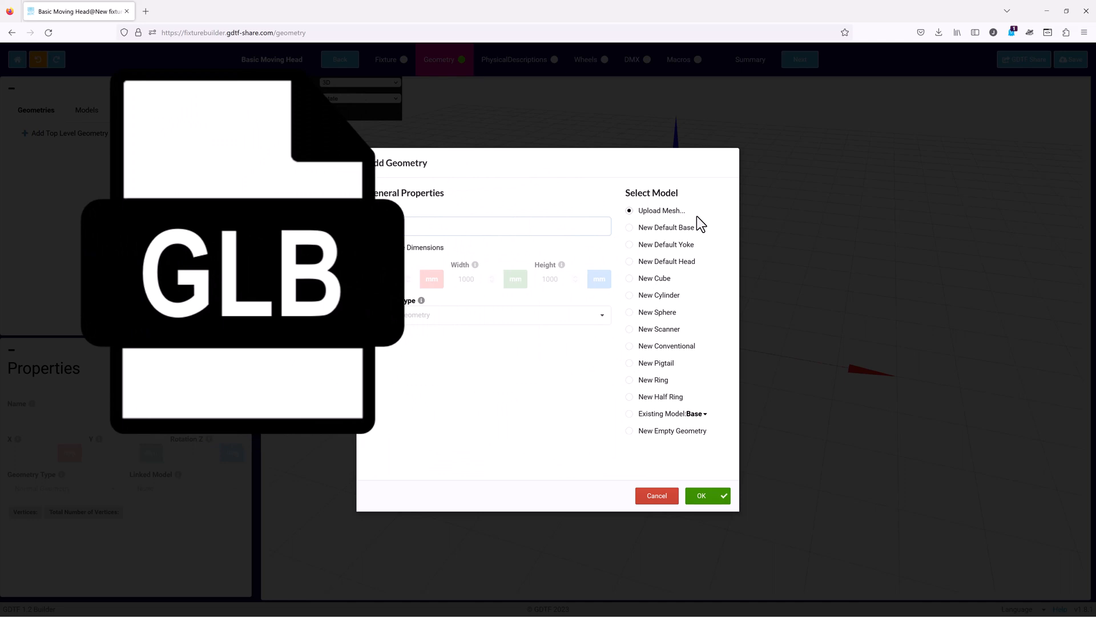
type("test")
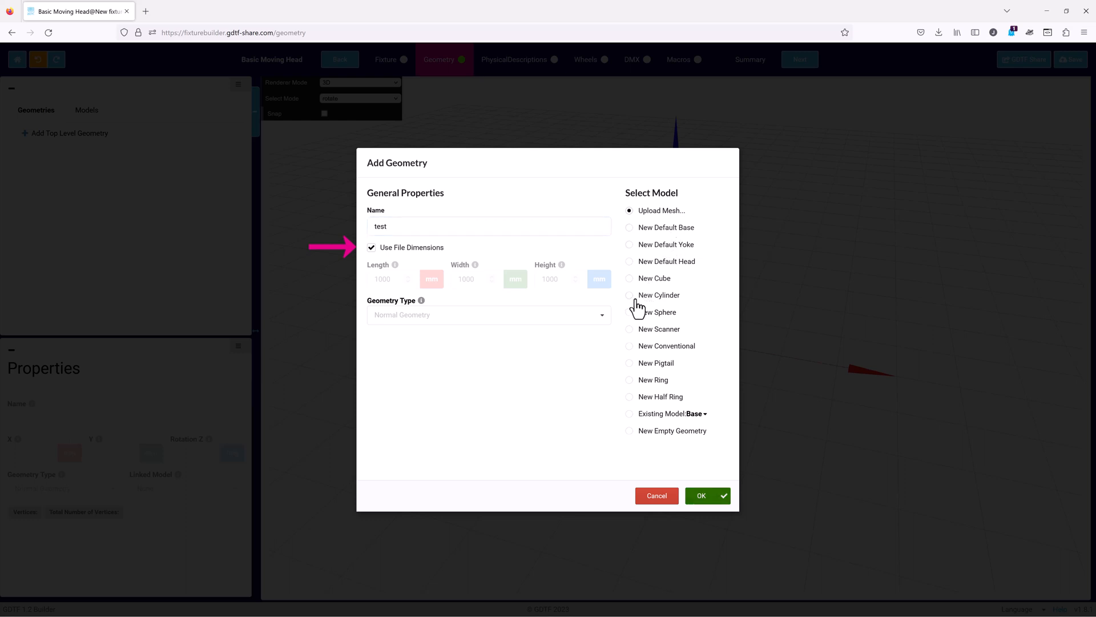
left_click(629, 295)
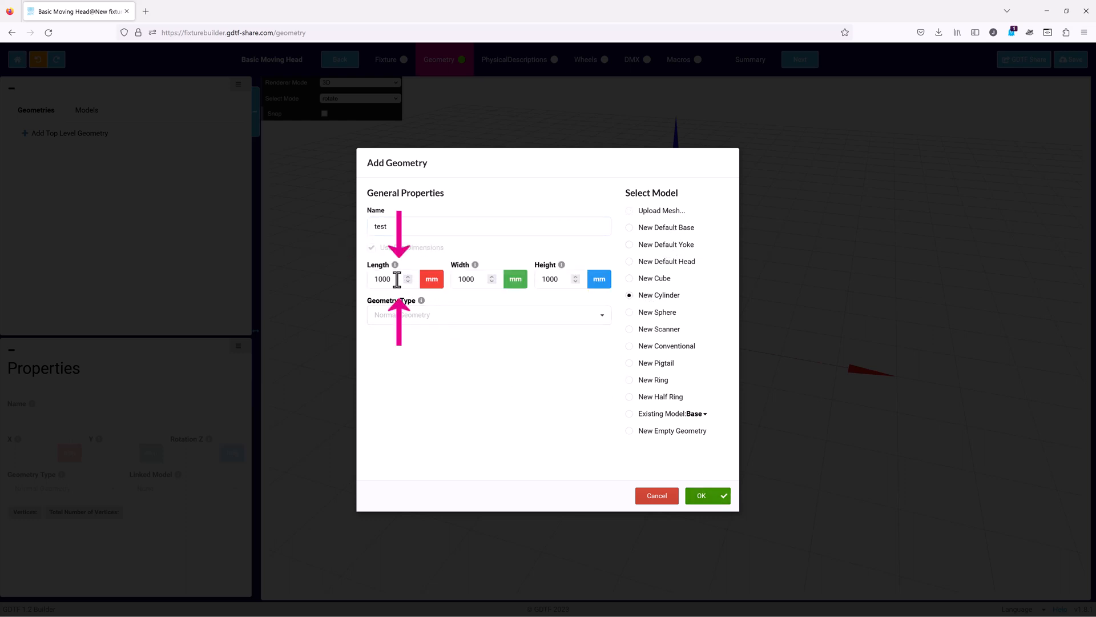
type("500")
left_click(475, 279)
type("2")
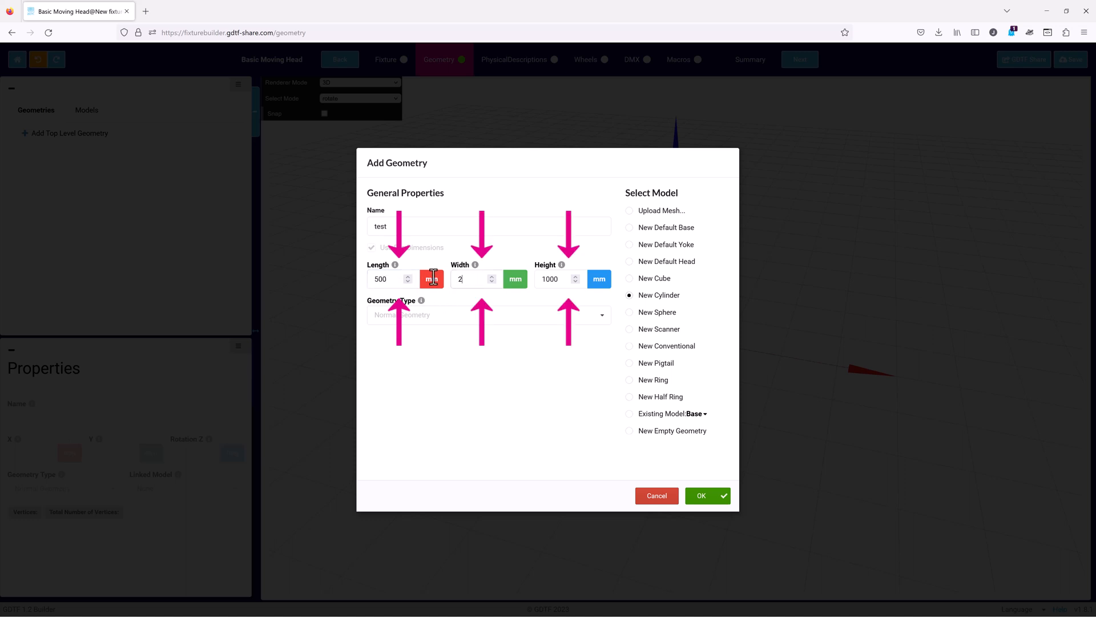
left_click(486, 314)
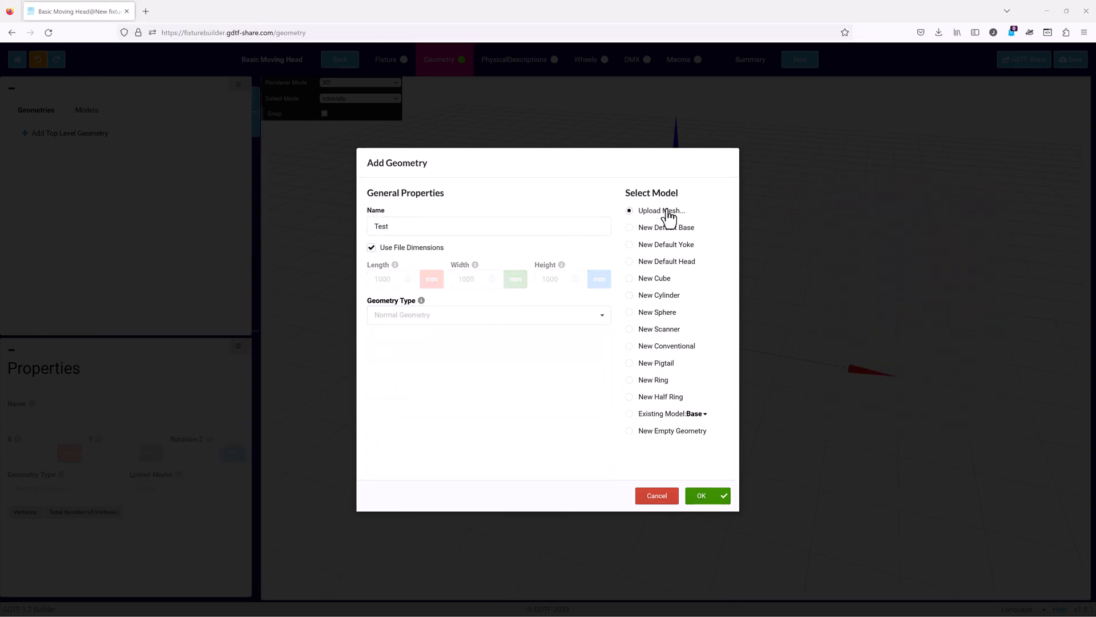
Add the top-level 'Test' geometry as a new cylinder instead of an uploaded mesh.
left_click(661, 211)
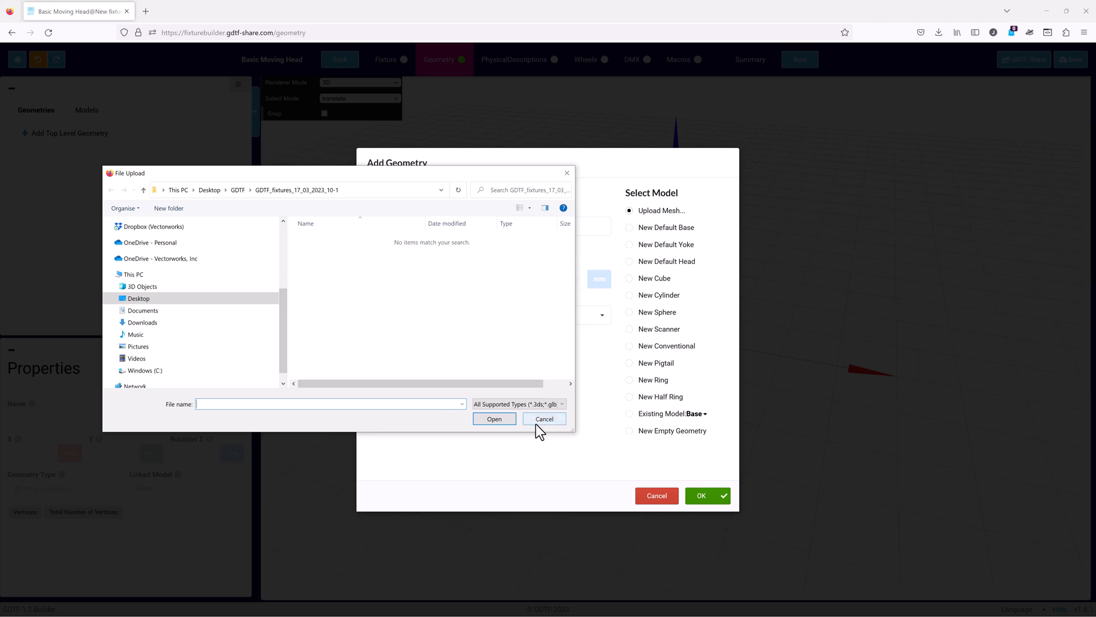
left_click(543, 418)
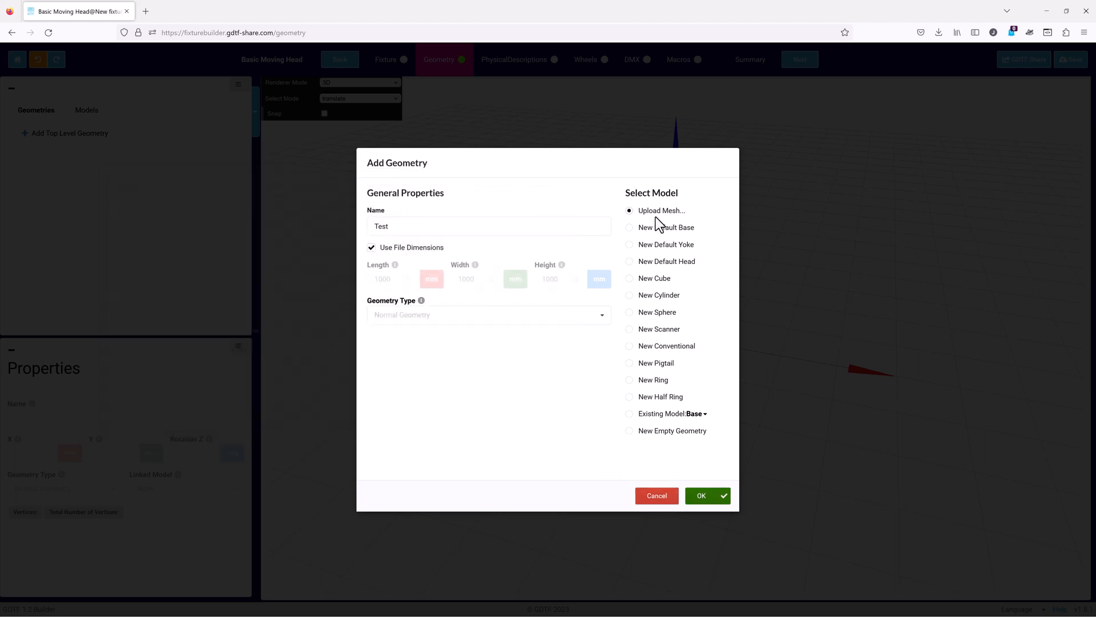
mouse_move(633, 305)
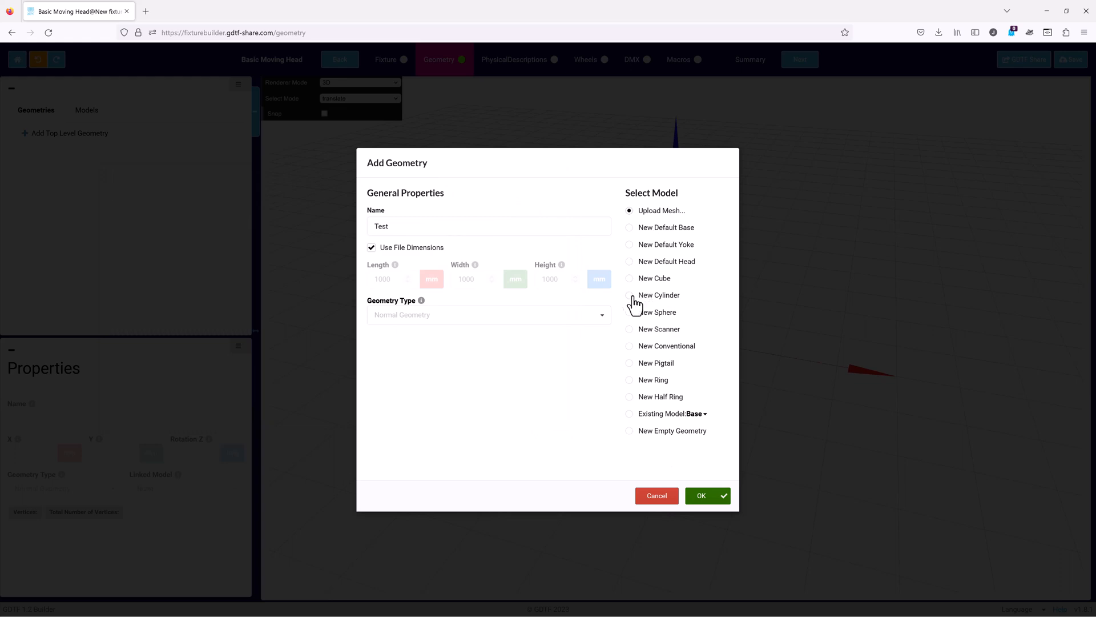
left_click(629, 294)
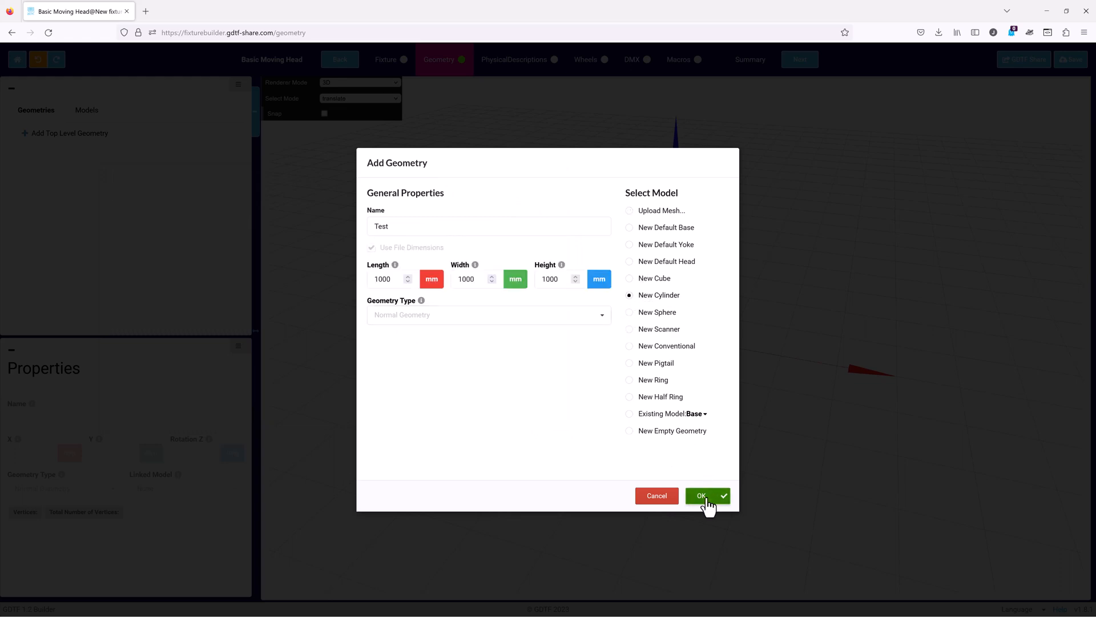
left_click(708, 496)
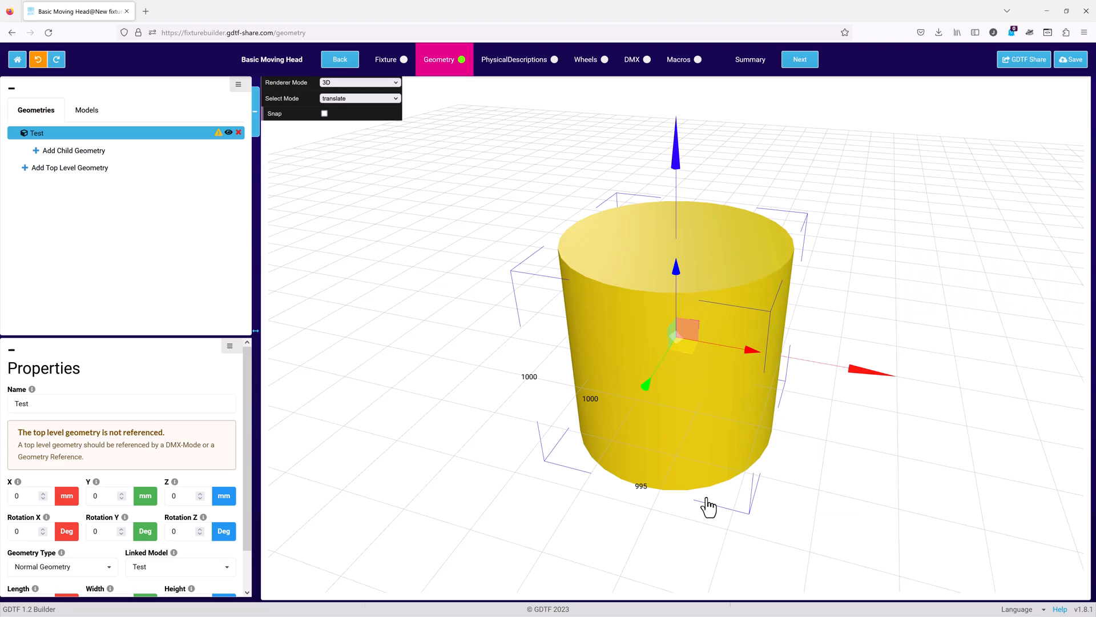
left_click(86, 109)
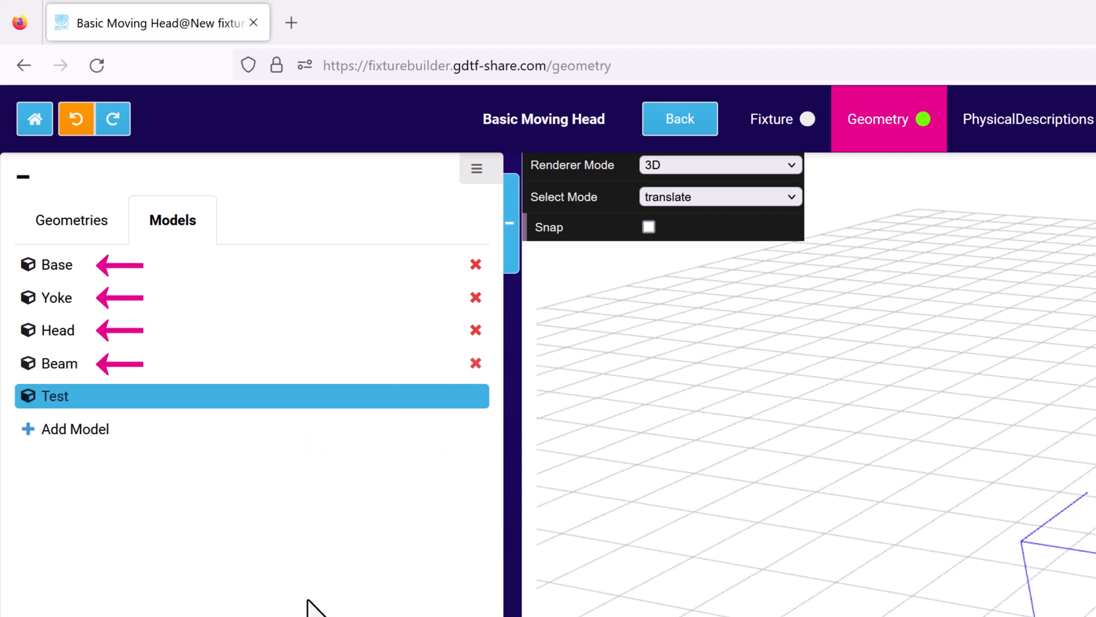
mouse_move(24, 297)
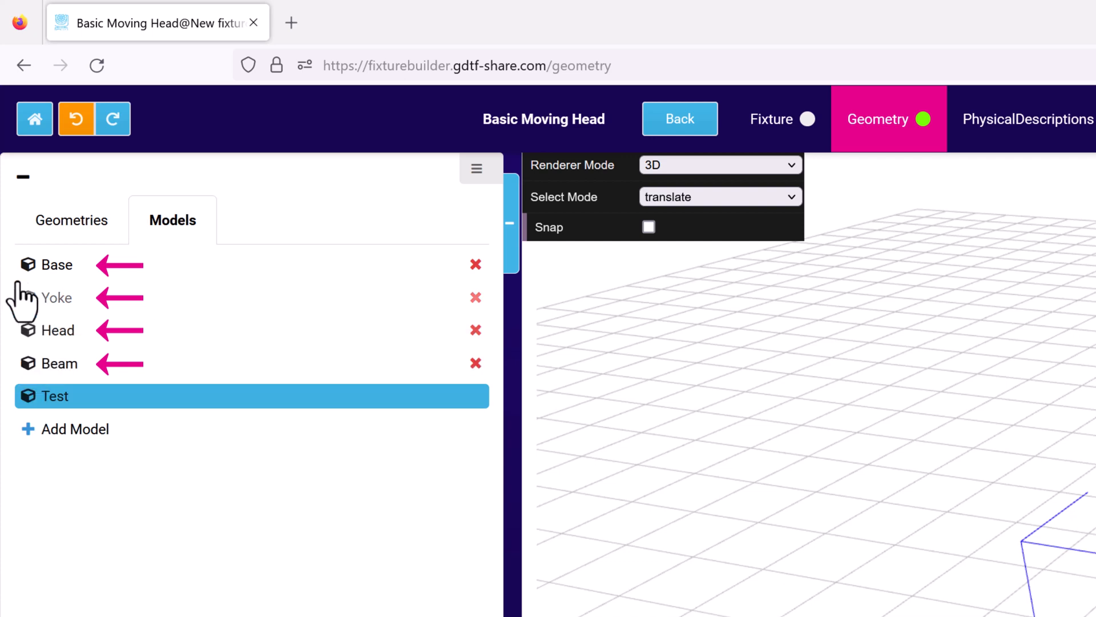
Select Base in the Models list to show its 310 × 310 × 120 mm box properties.
left_click(58, 264)
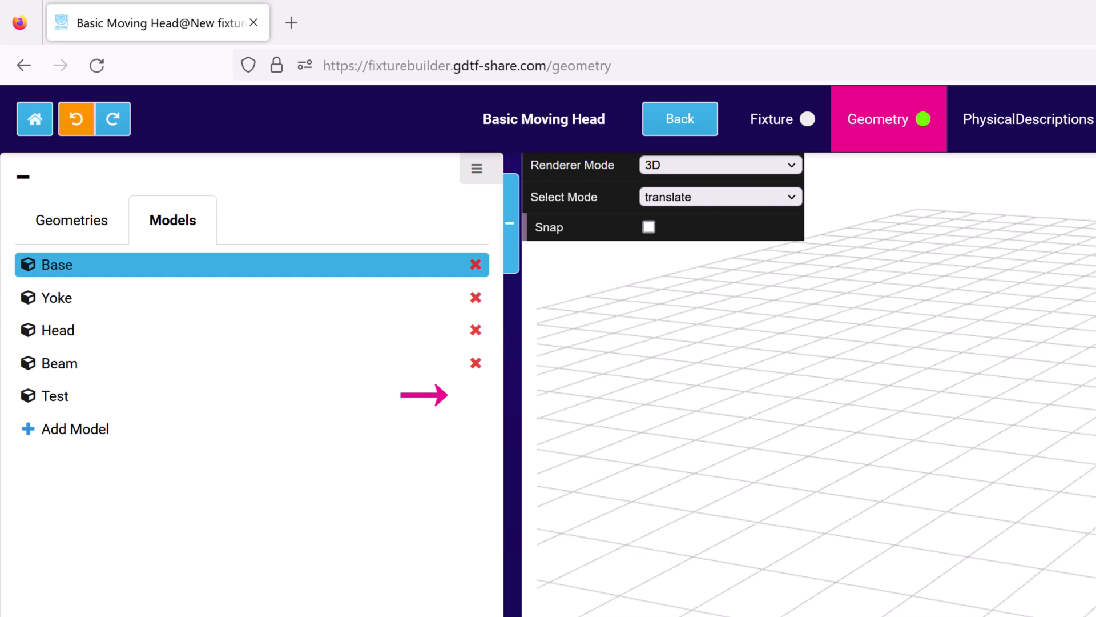
left_click(57, 264)
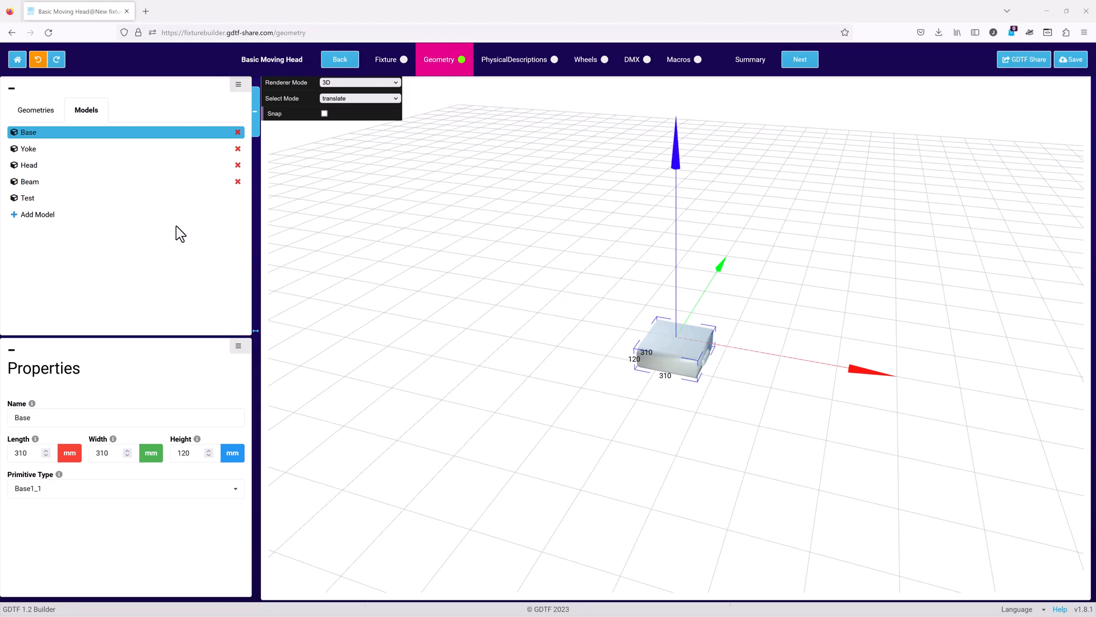
Add model 'test 2' as a Mesh File sized using the file's dimensions.
left_click(37, 215)
type("test 2")
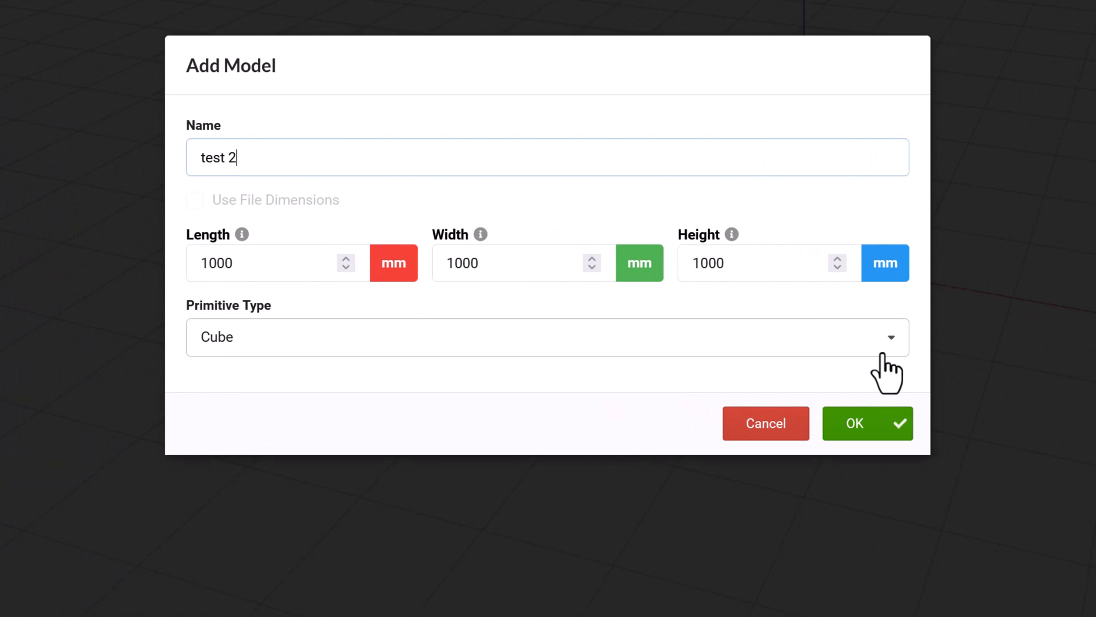
left_click(890, 337)
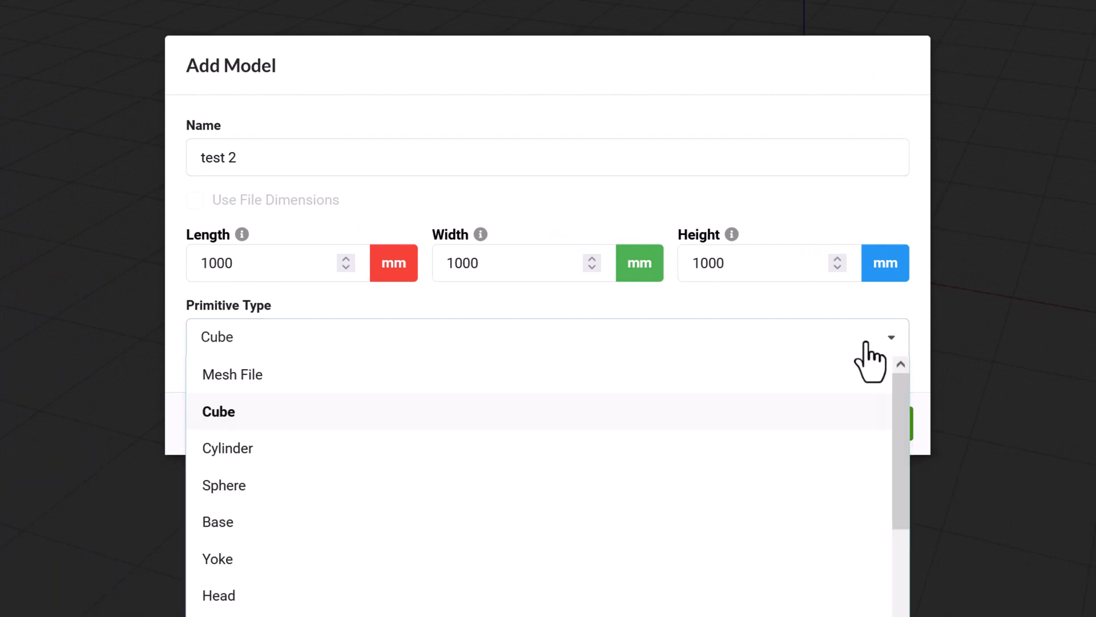
scroll("down", 3)
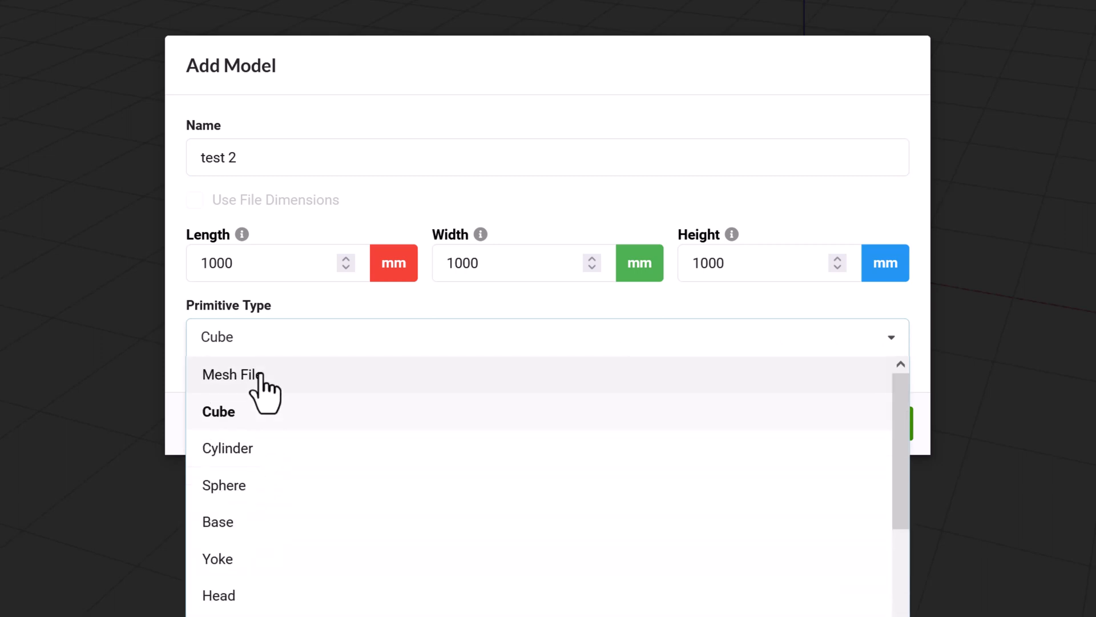
left_click(232, 374)
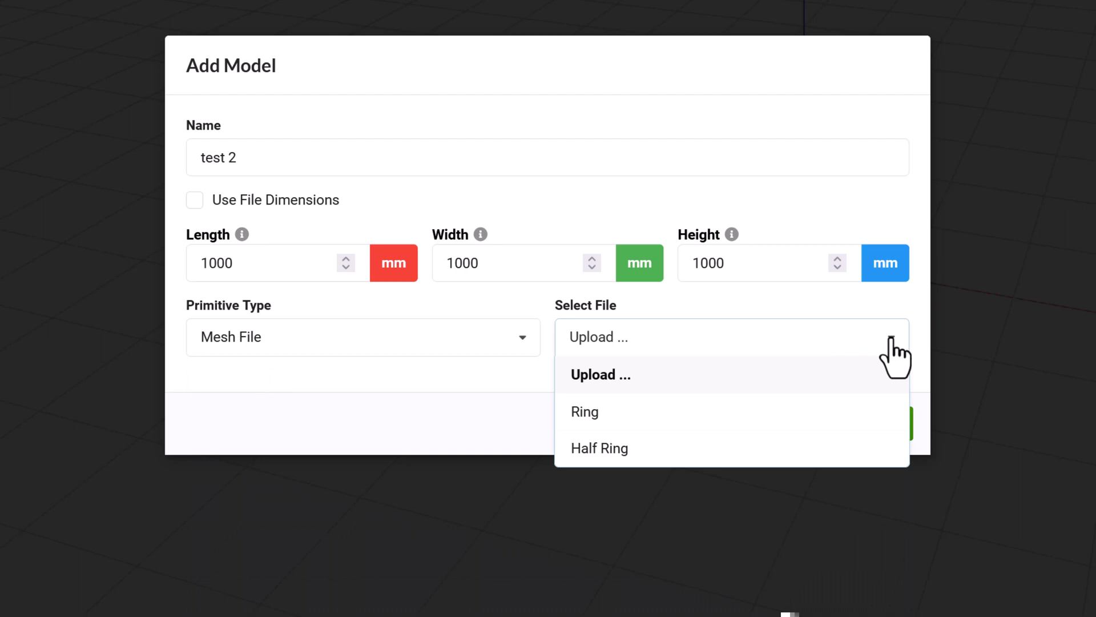
left_click(601, 374)
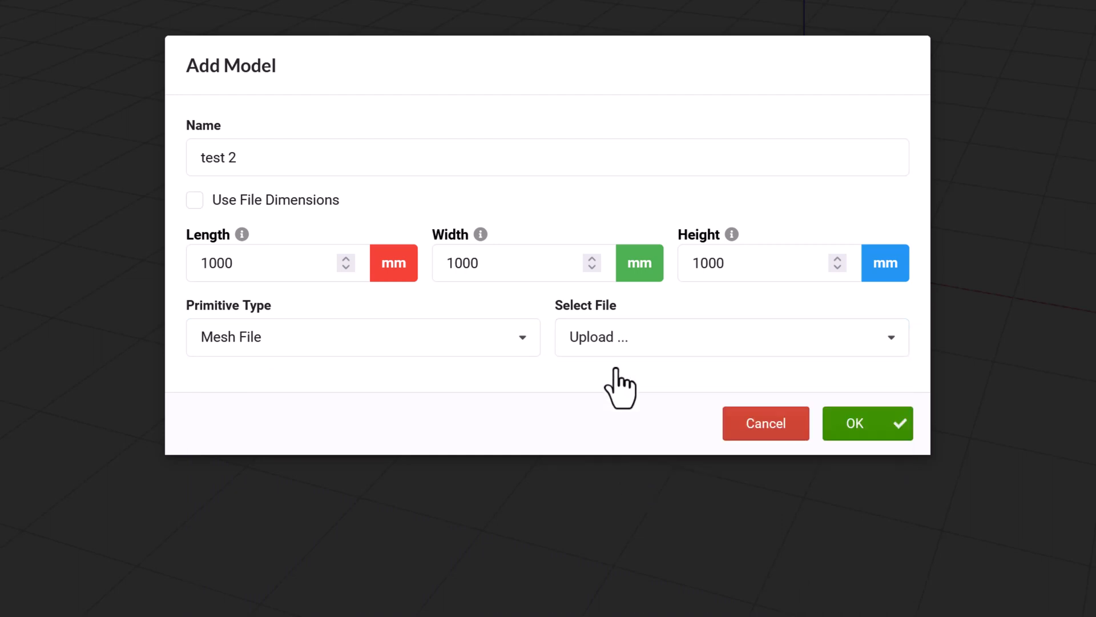
left_click(194, 200)
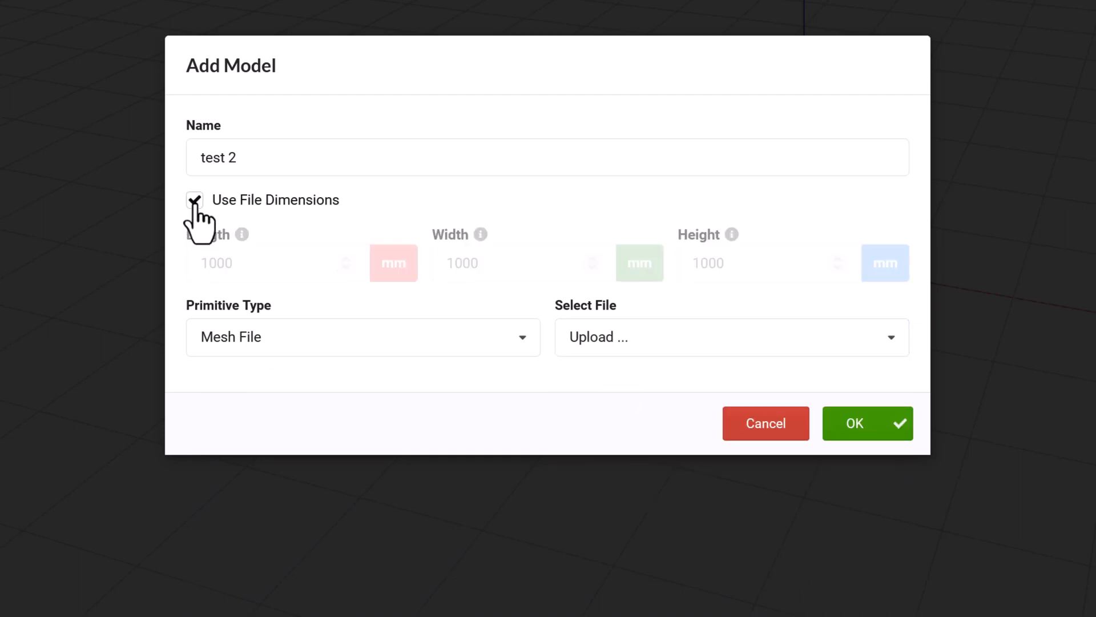
left_click(867, 423)
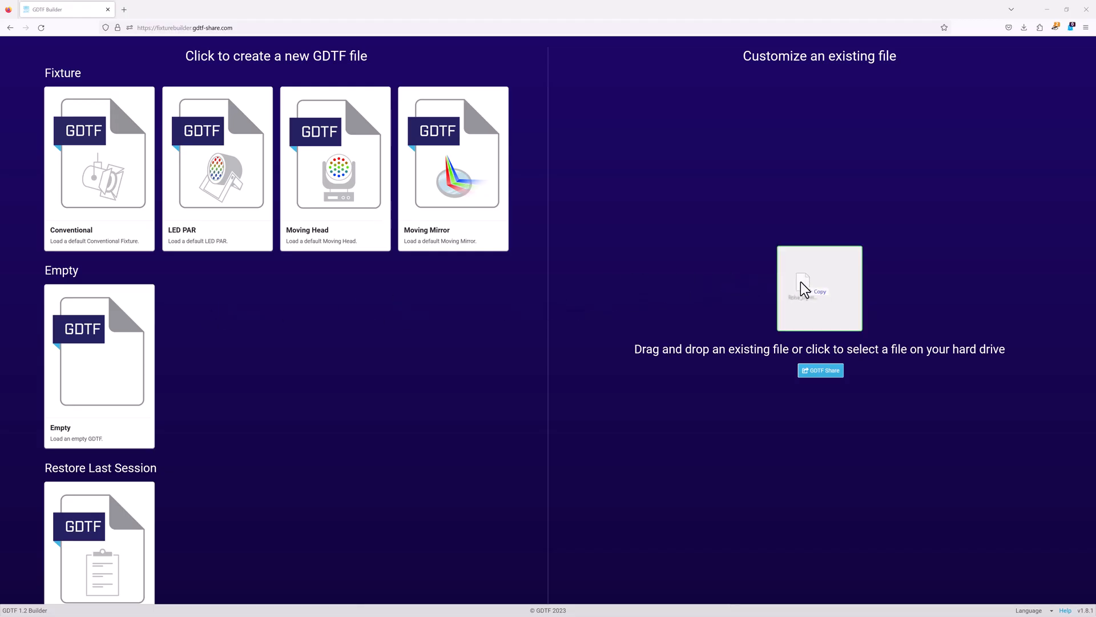
Load the ColorWash 2500E AT fixture and inspect the Base model's GLB, 3DS and SVG fields.
left_click(820, 287)
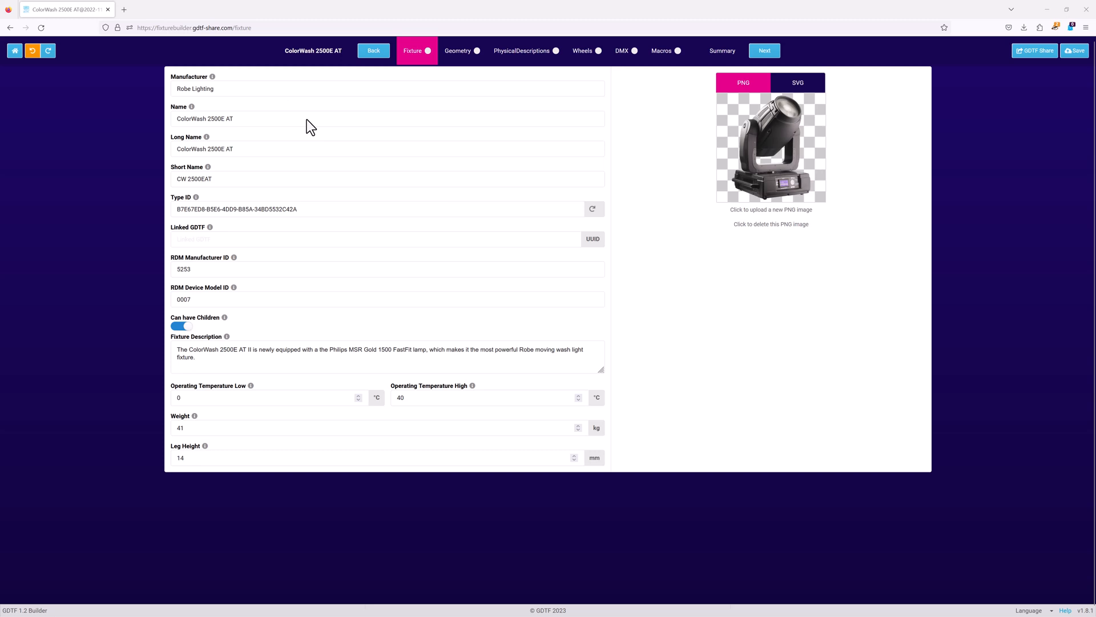
left_click(458, 51)
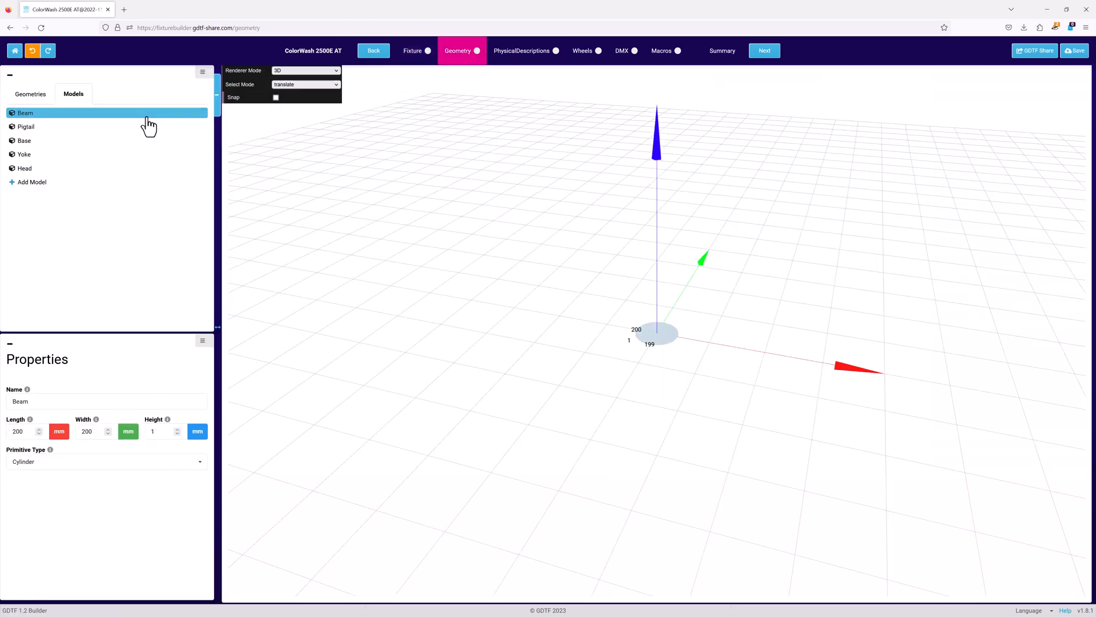
left_click(24, 141)
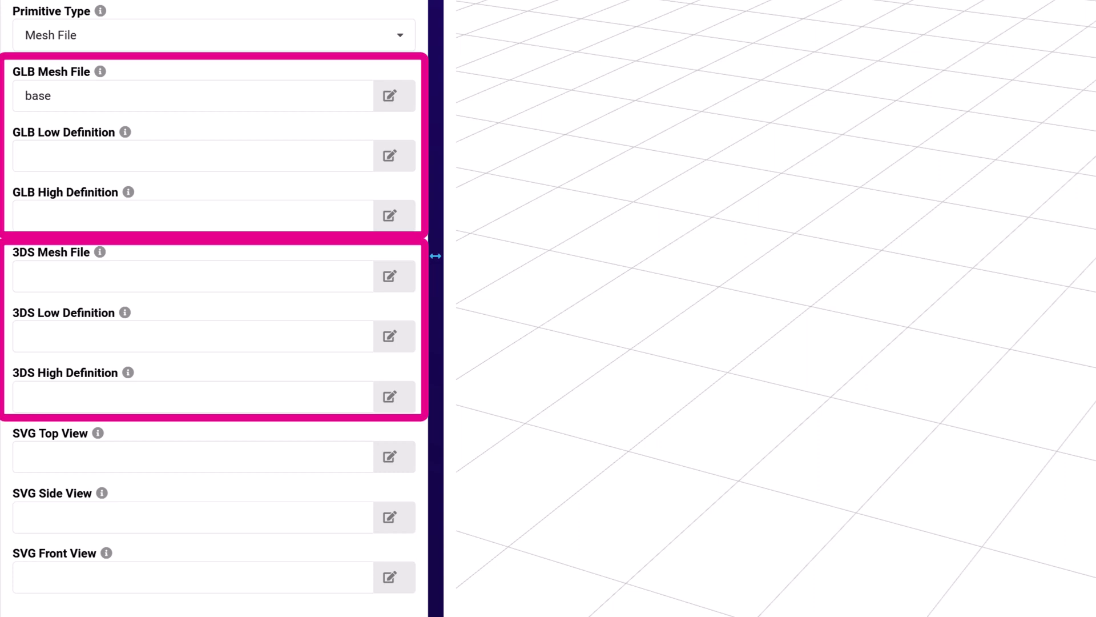
scroll("down", 3)
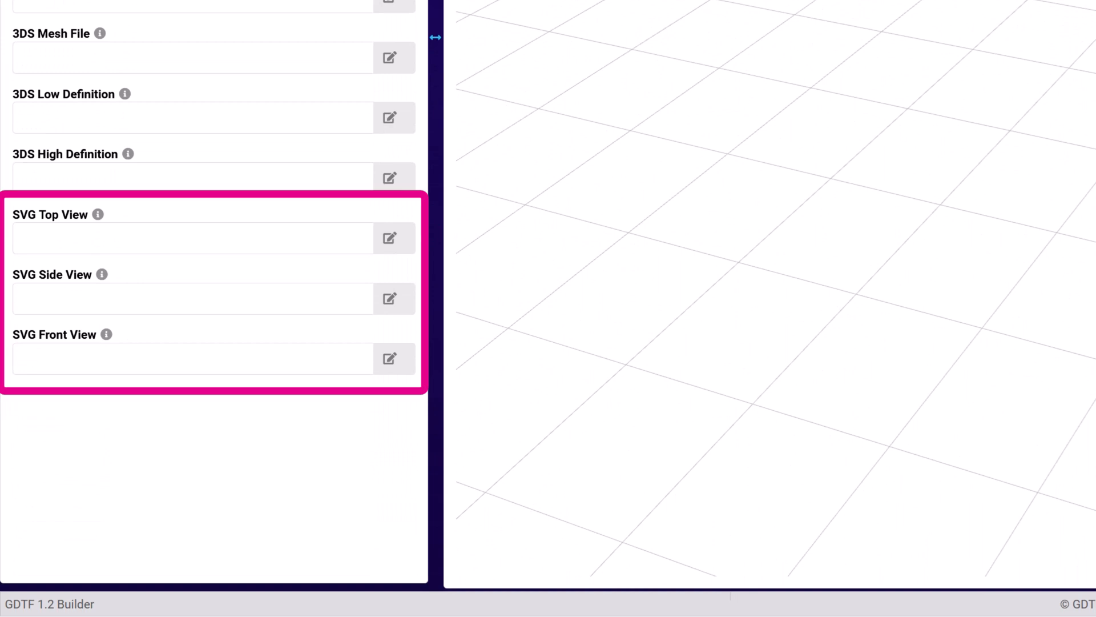